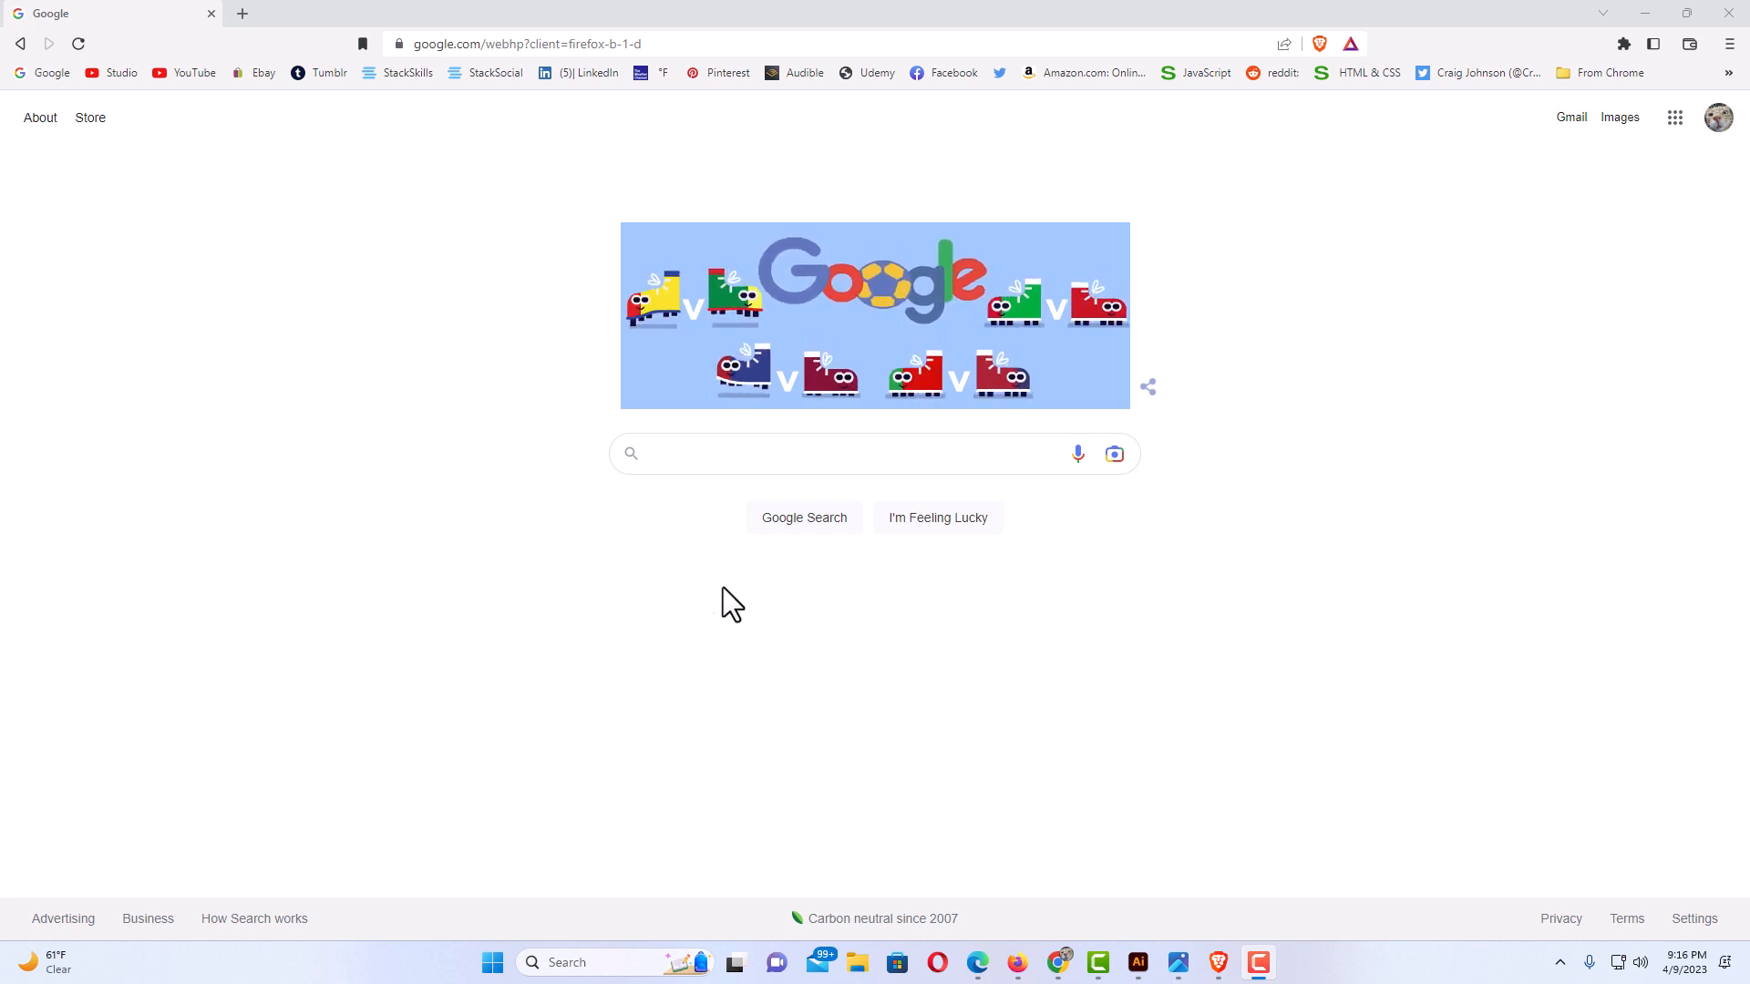
{"action": "mouse_move", "coordinate": [799, 608]}
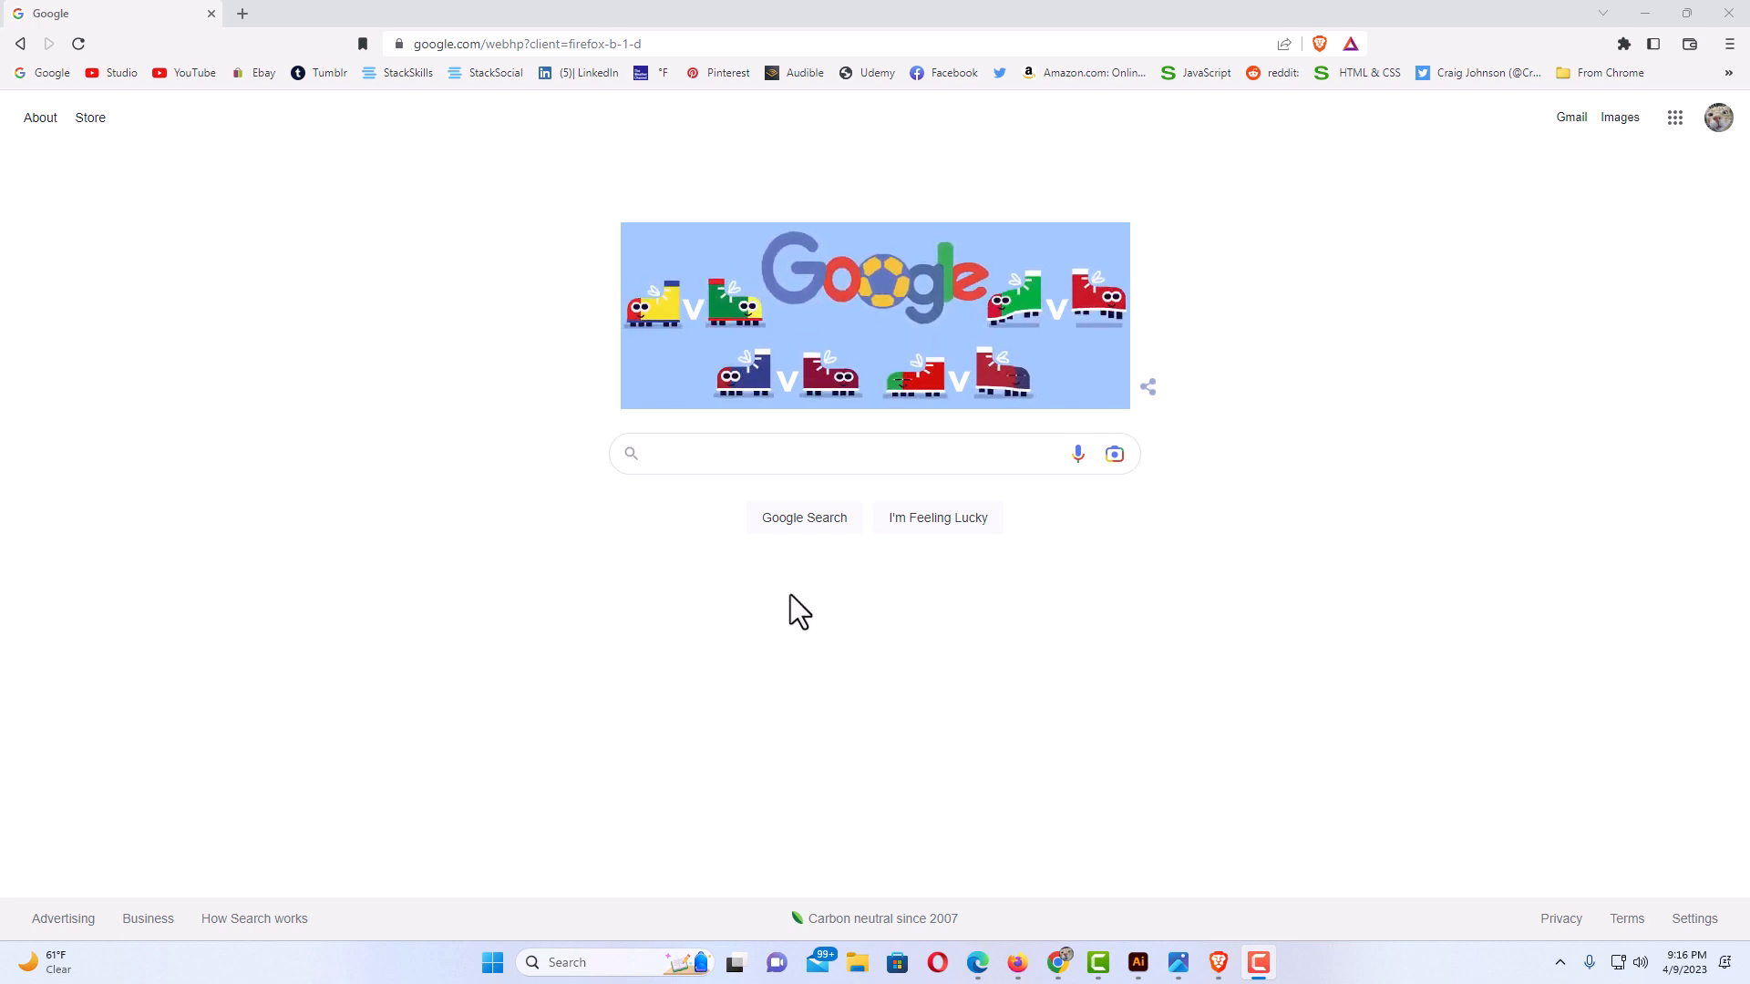
Step: Start printing the Google home page from the browser menu, reaching the print preview
{"action": "key", "text": "F11"}
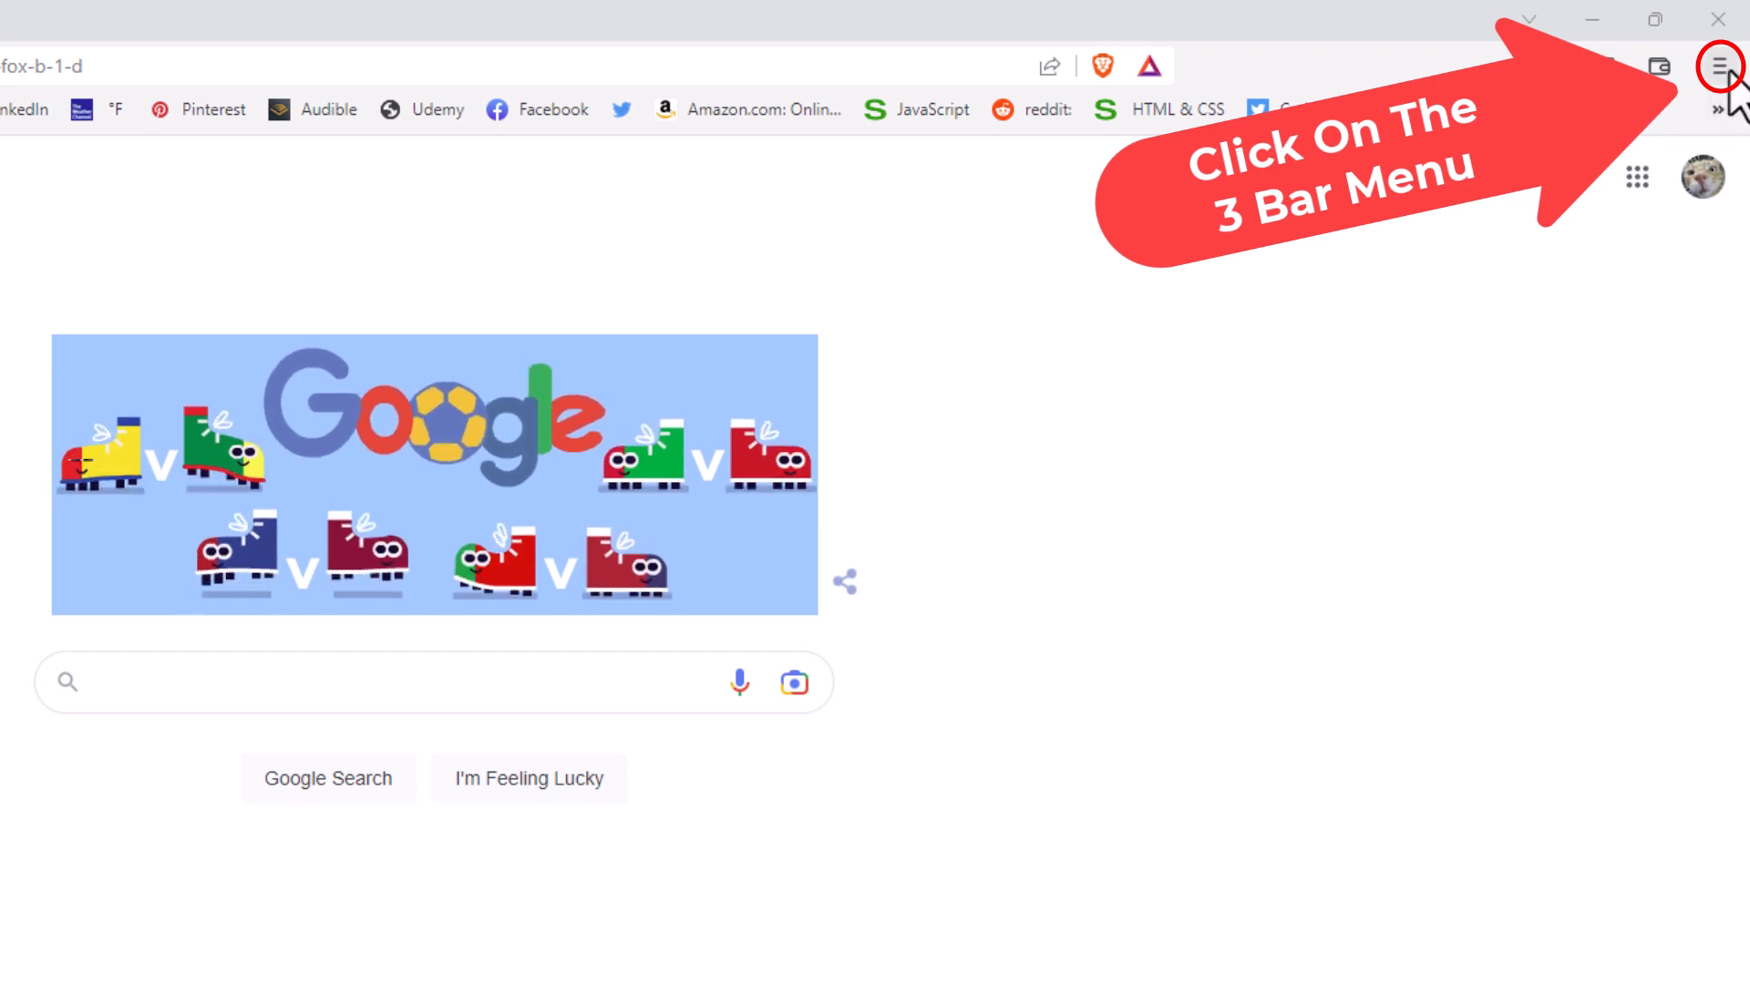
{"action": "left_click", "coordinate": [1717, 65]}
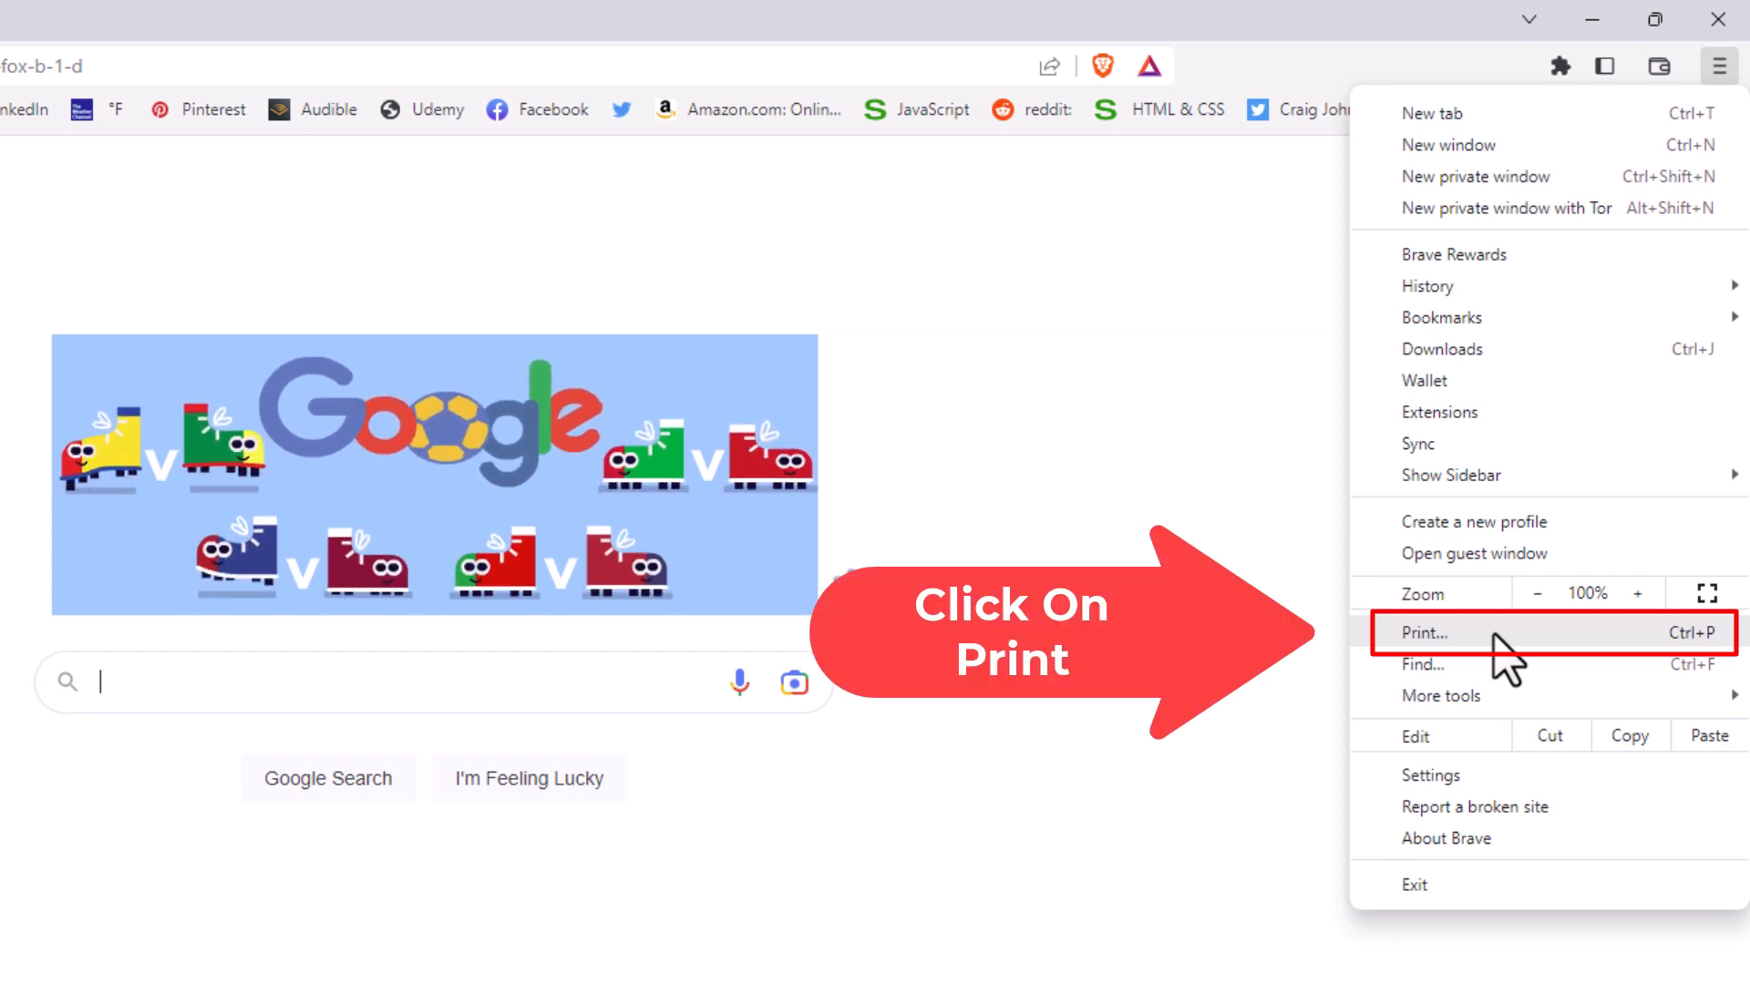
{"action": "left_click", "coordinate": [1424, 632]}
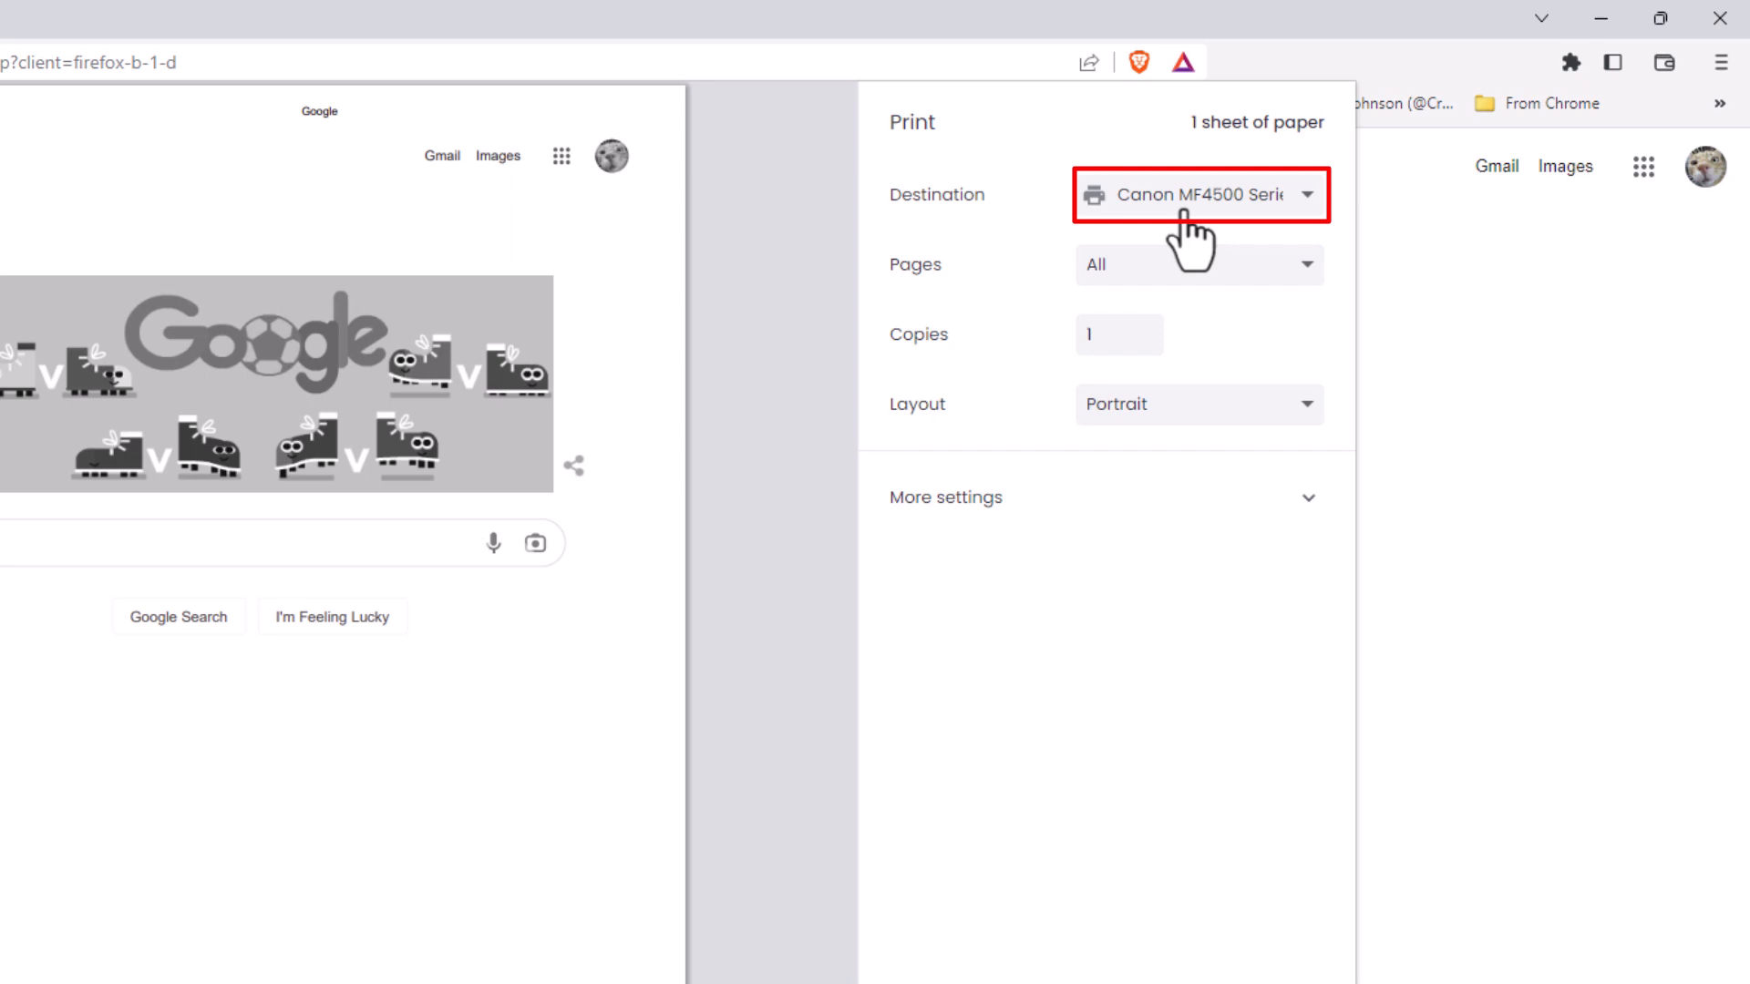
{"action": "mouse_move", "coordinate": [1203, 246]}
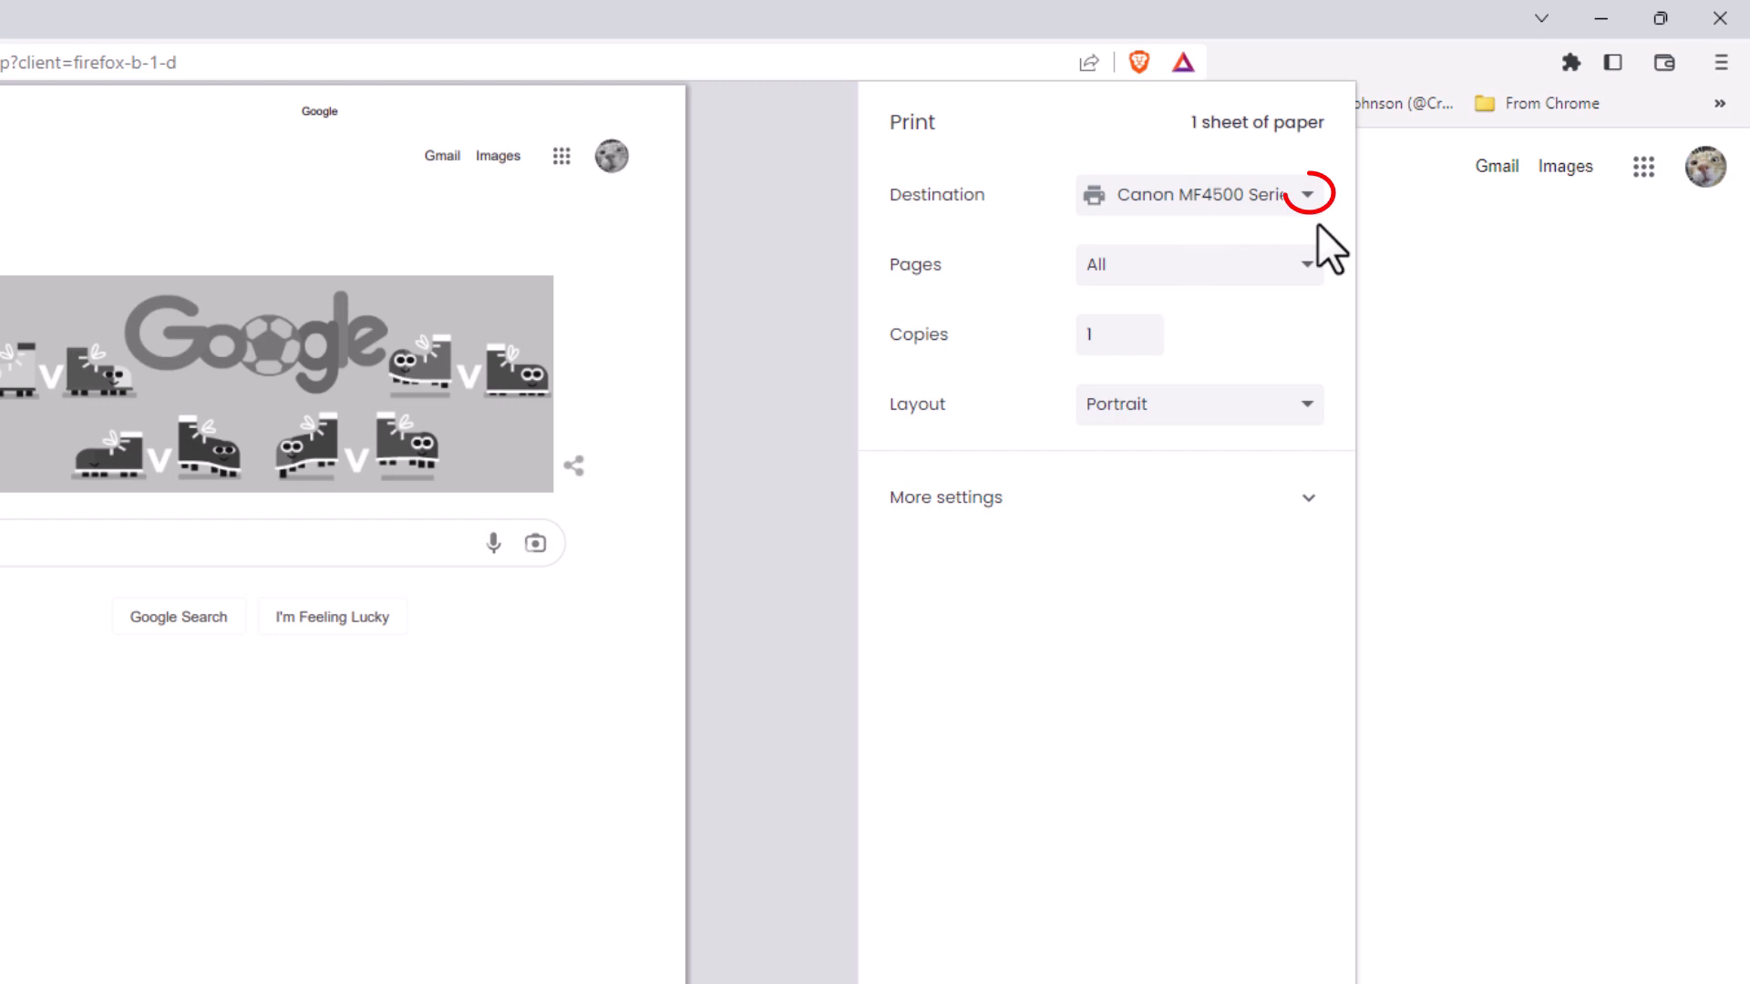
Step: Change the print destination to Save as PDF and continue to the Save As window
{"action": "left_click", "coordinate": [1309, 195]}
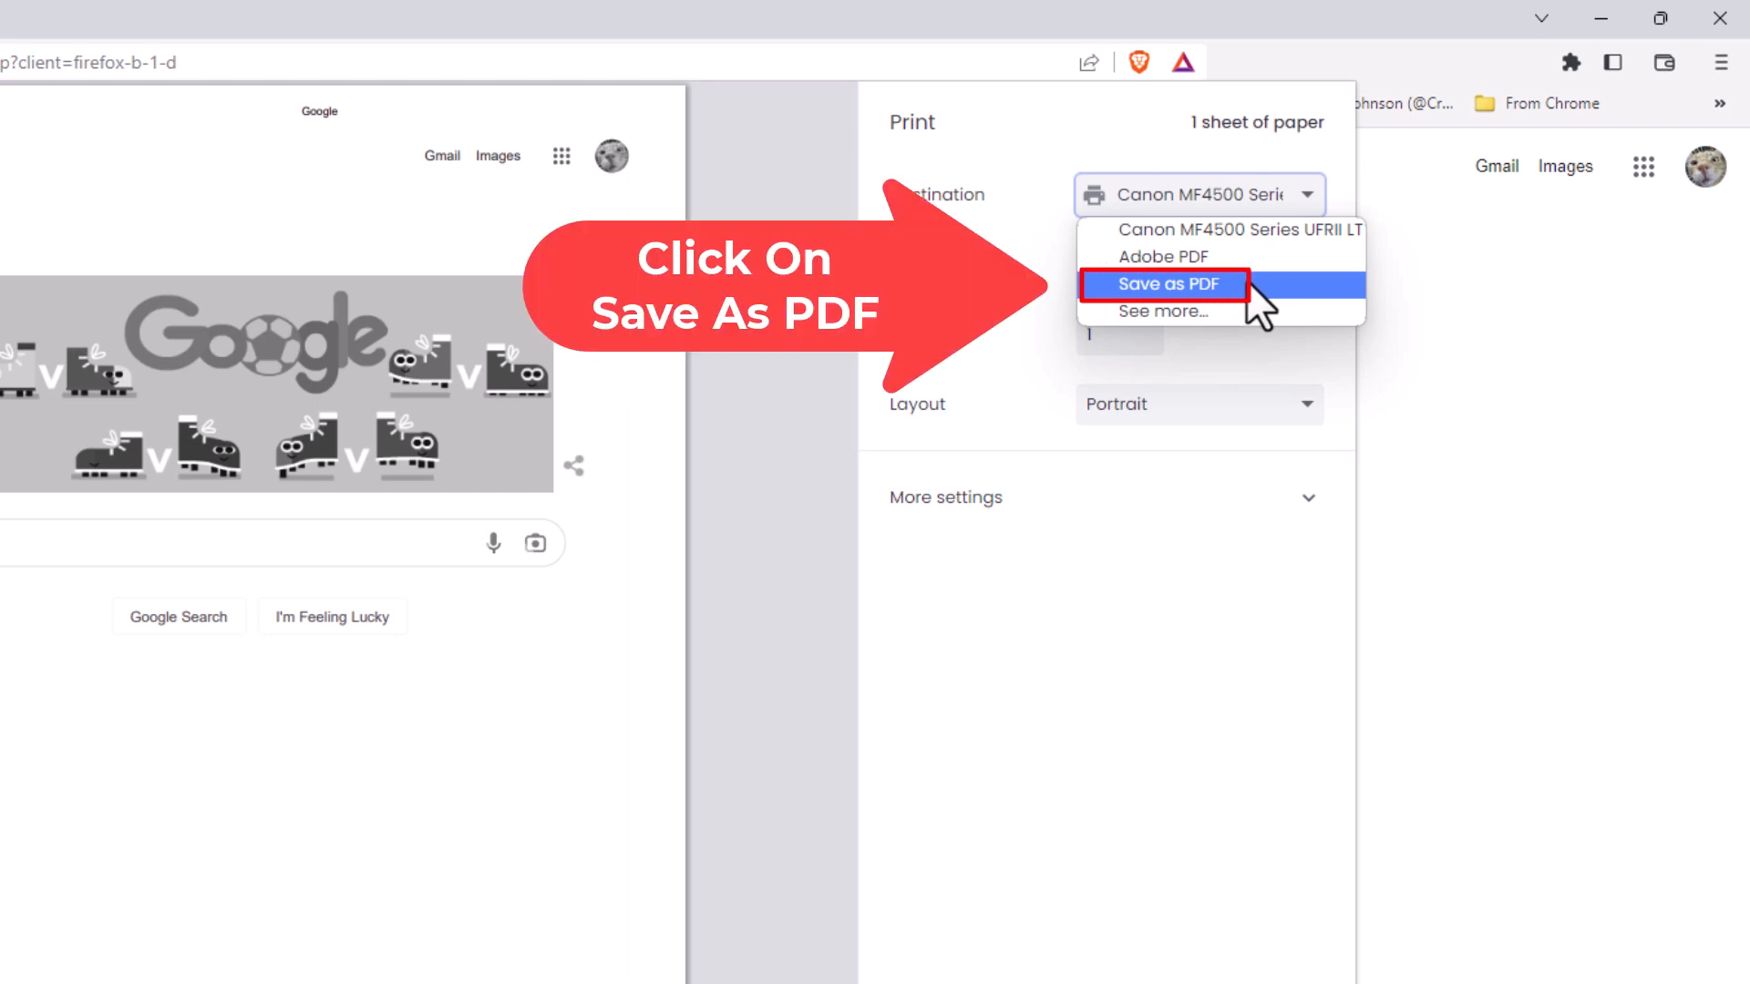
{"action": "left_click", "coordinate": [1165, 284]}
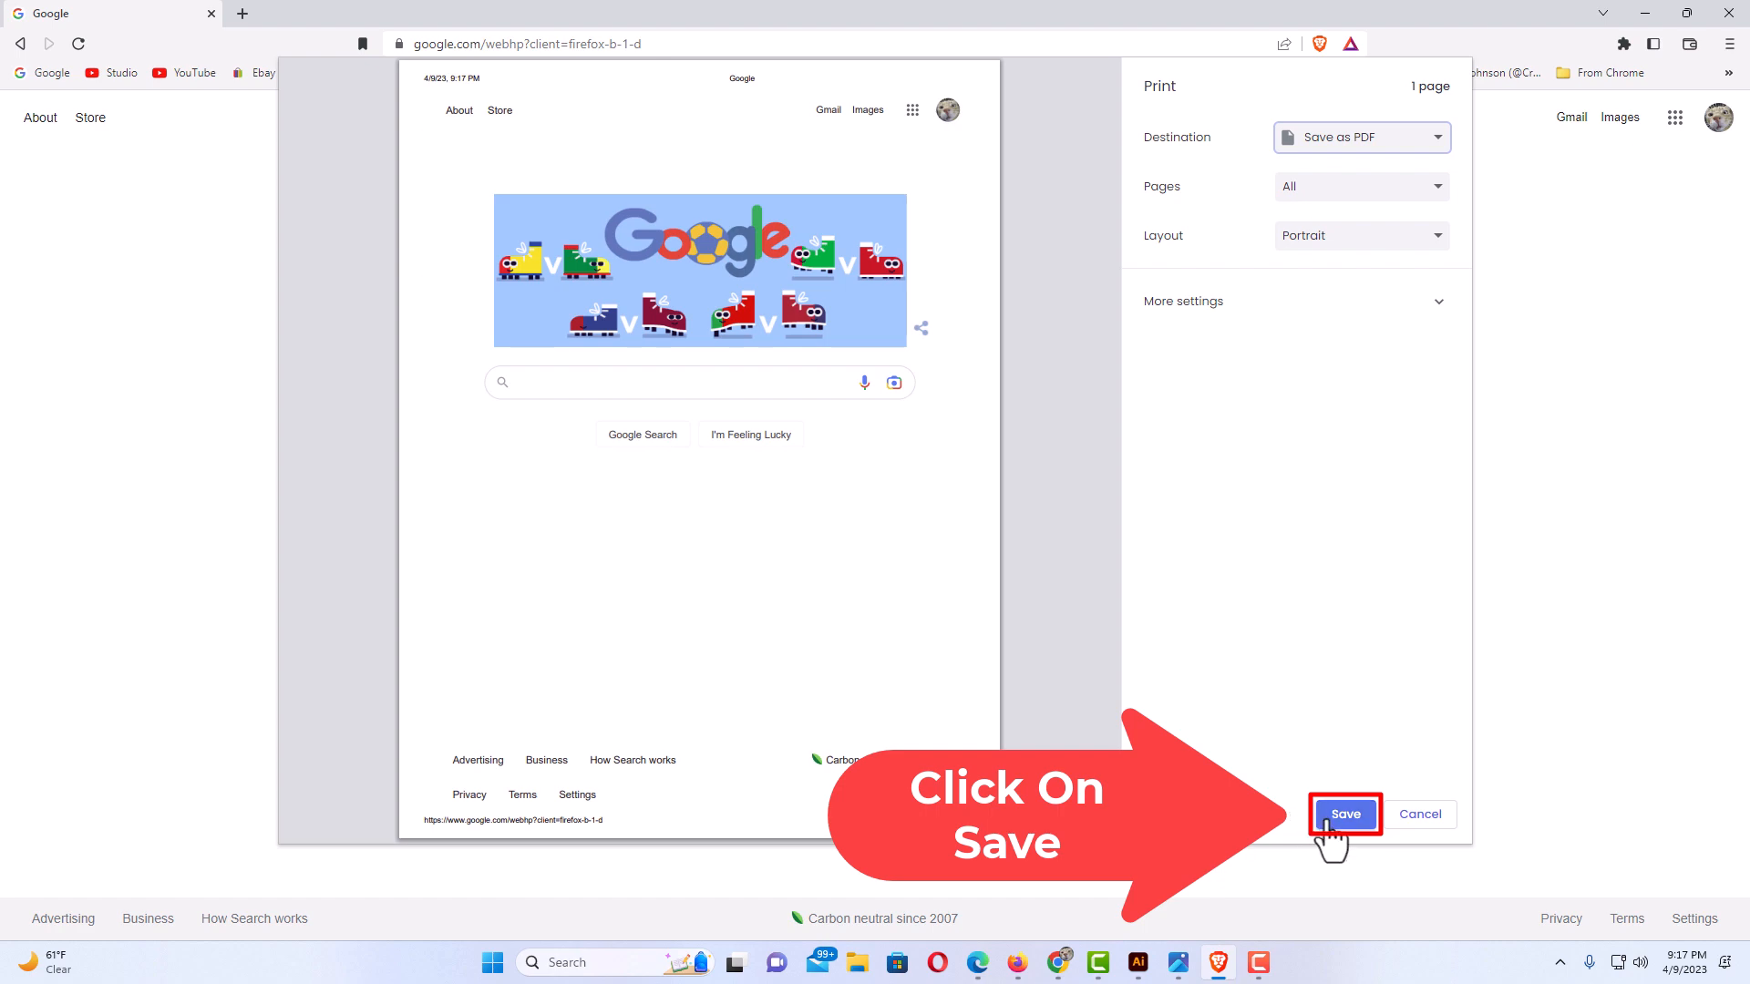
{"action": "left_click", "coordinate": [1345, 813]}
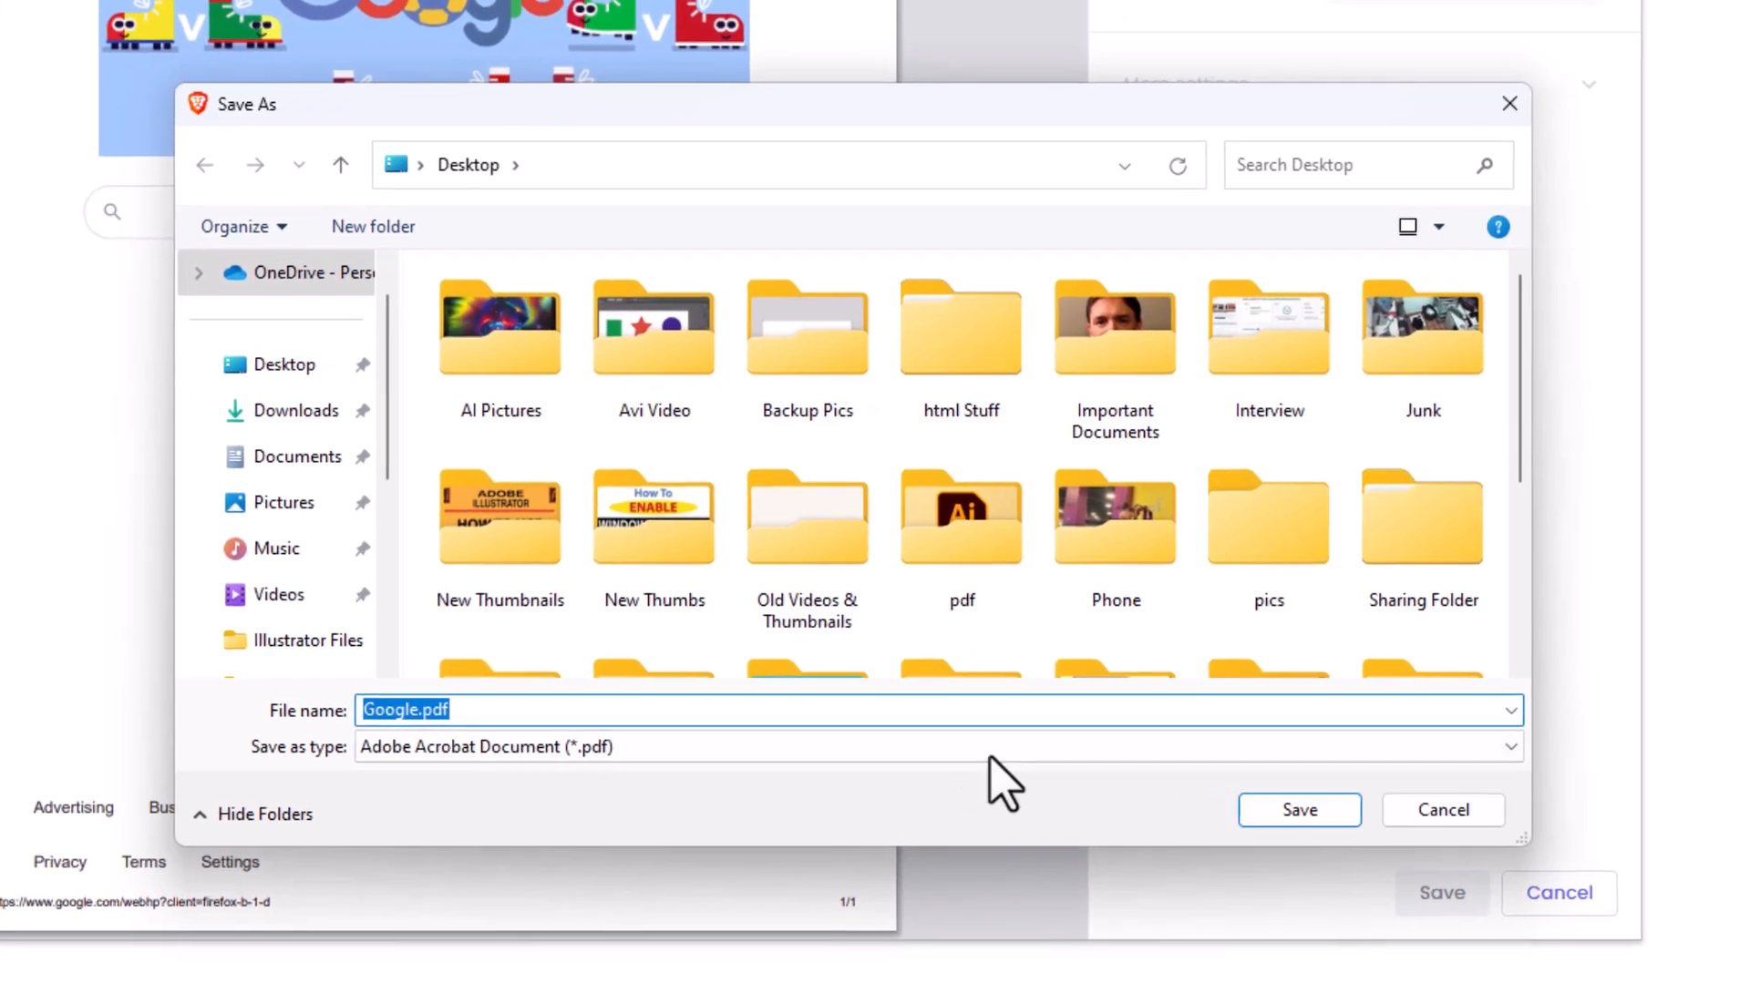
{"action": "mouse_move", "coordinate": [268, 547]}
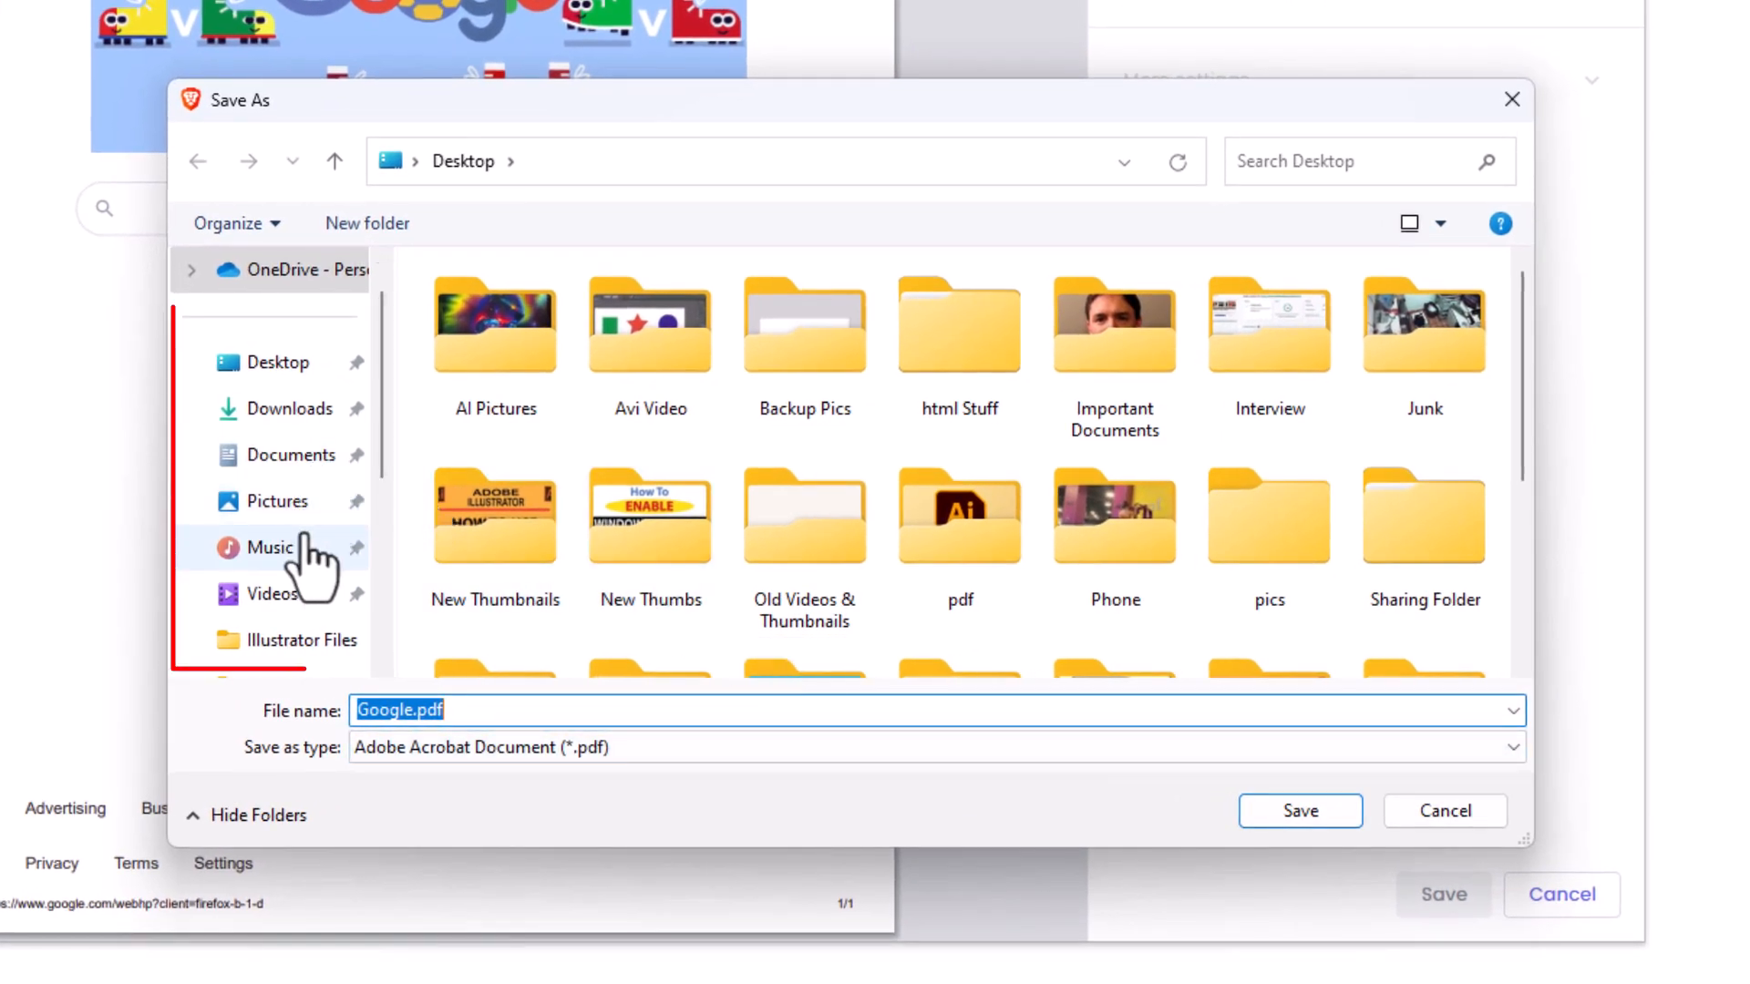
{"action": "mouse_move", "coordinate": [277, 501]}
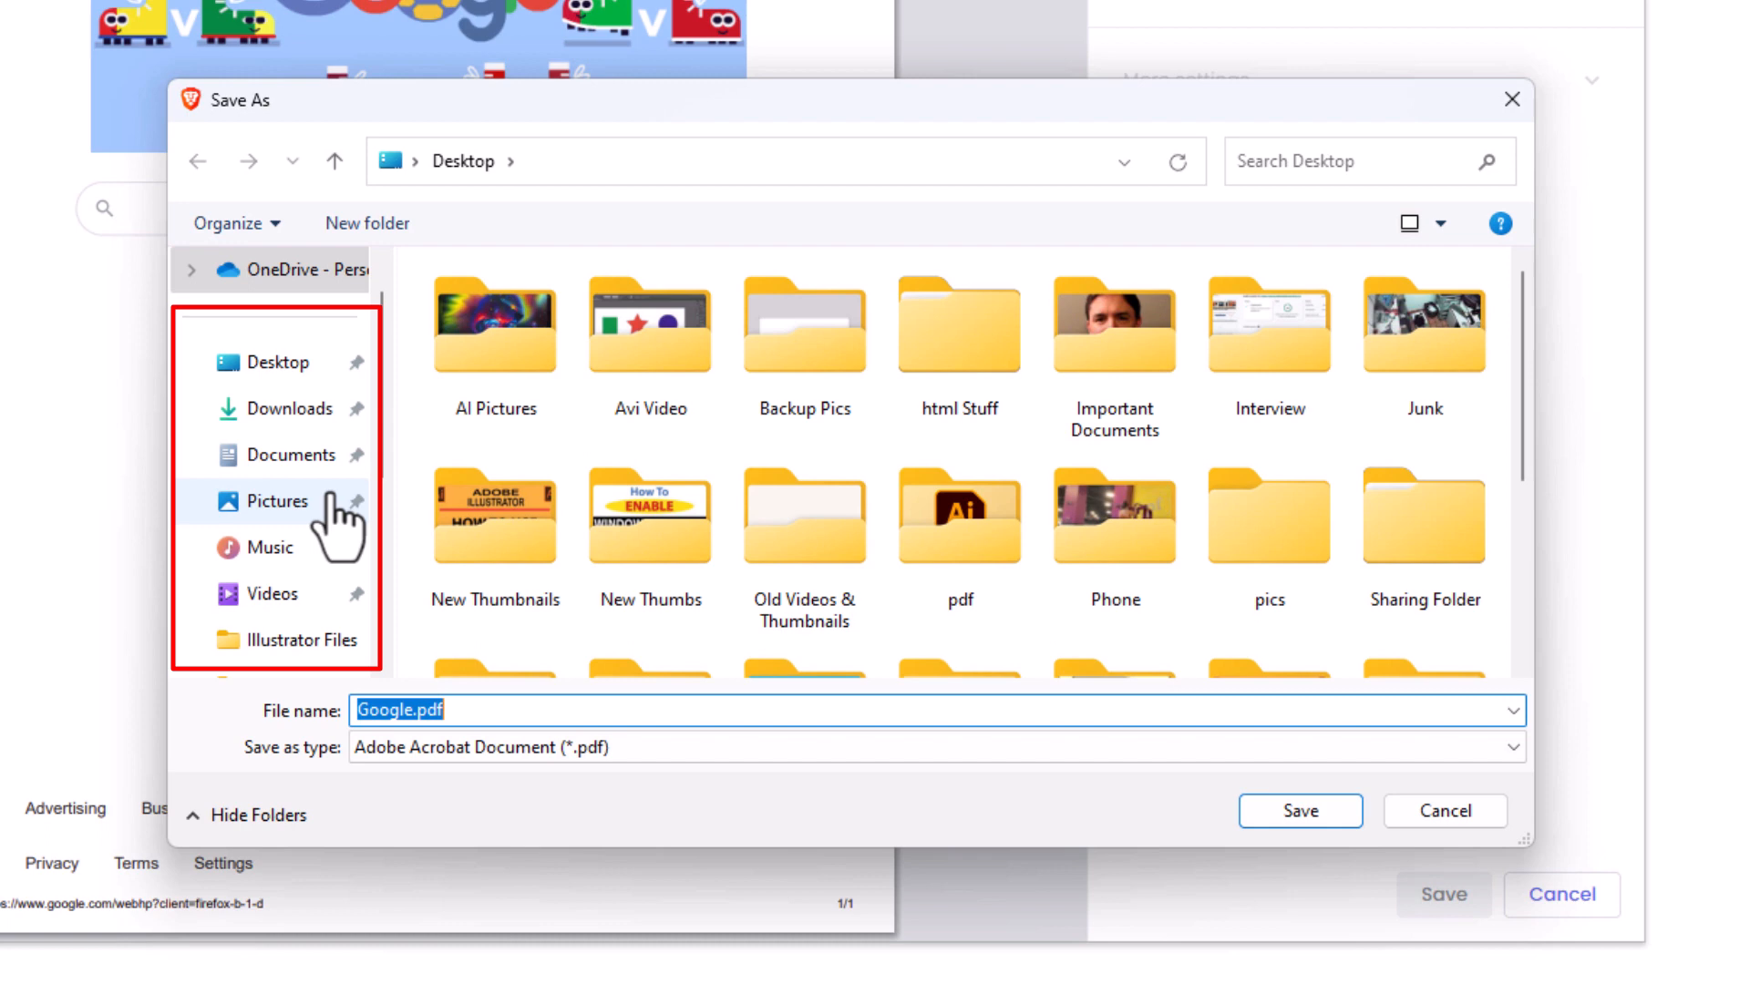
Step: Save the page as Google.pdf into the Pictures folder
{"action": "left_click", "coordinate": [277, 501]}
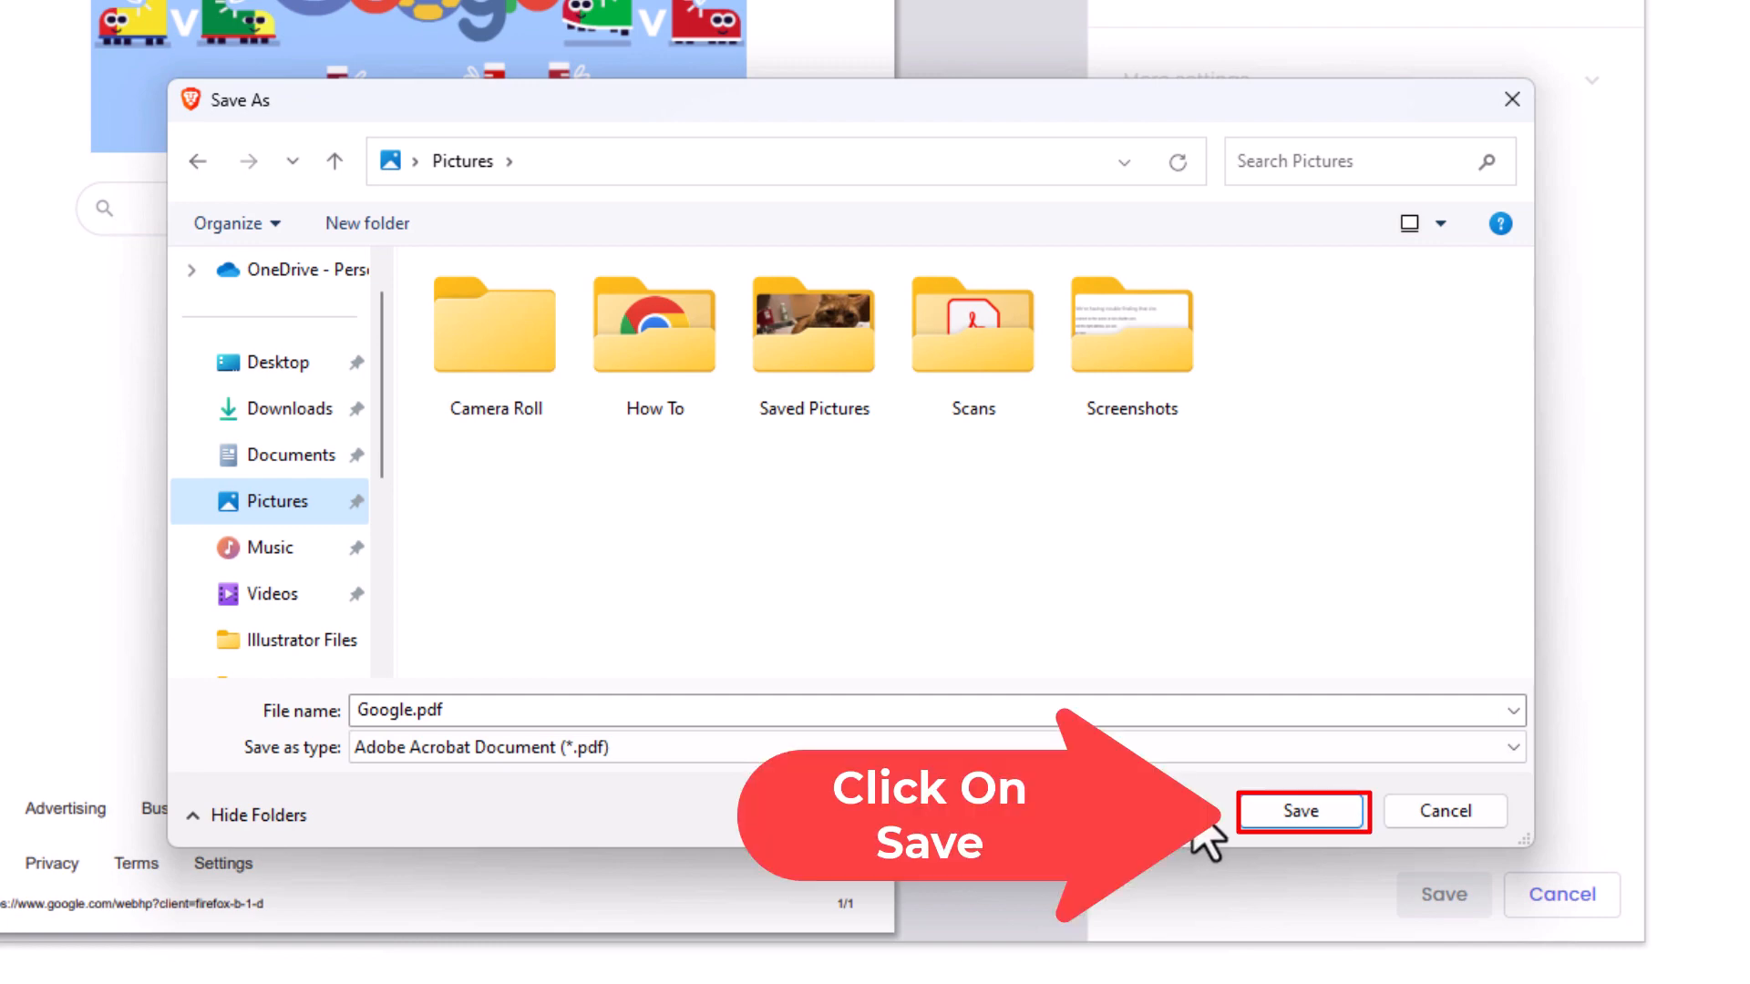
{"action": "left_click", "coordinate": [1300, 809]}
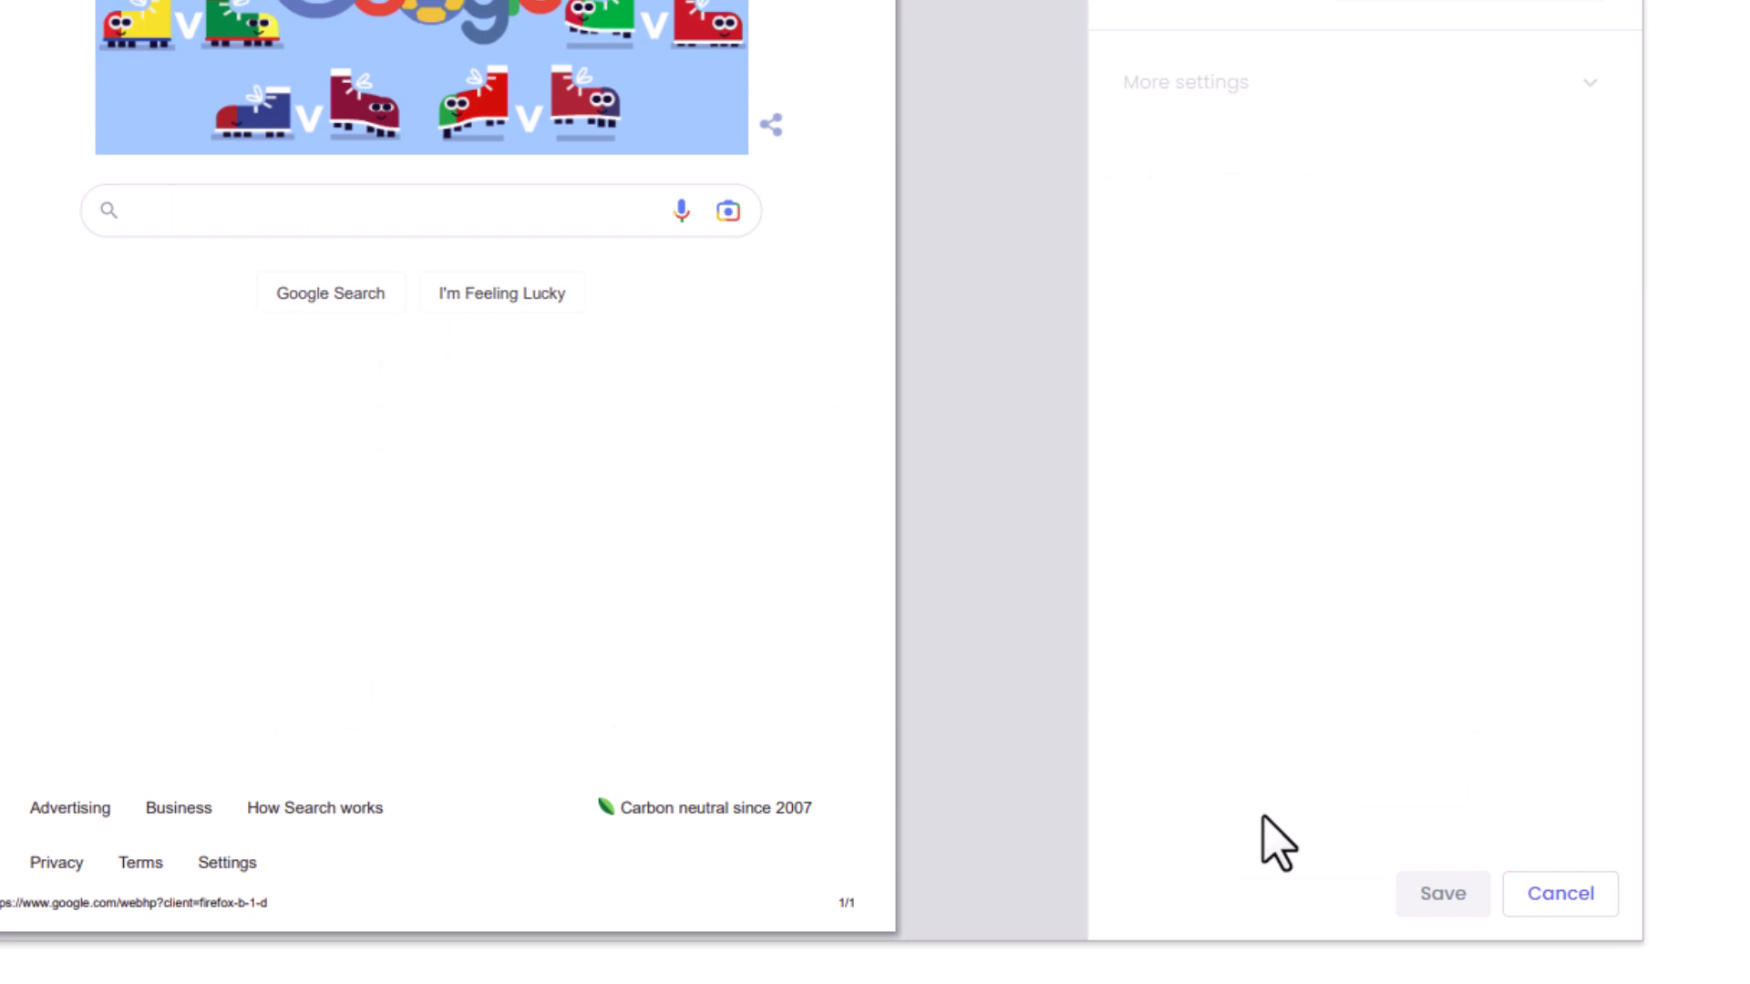
Step: In File Explorer's Pictures folder, launch the saved Google.pdf so it displays in Adobe Acrobat
{"action": "left_click", "coordinate": [1558, 894]}
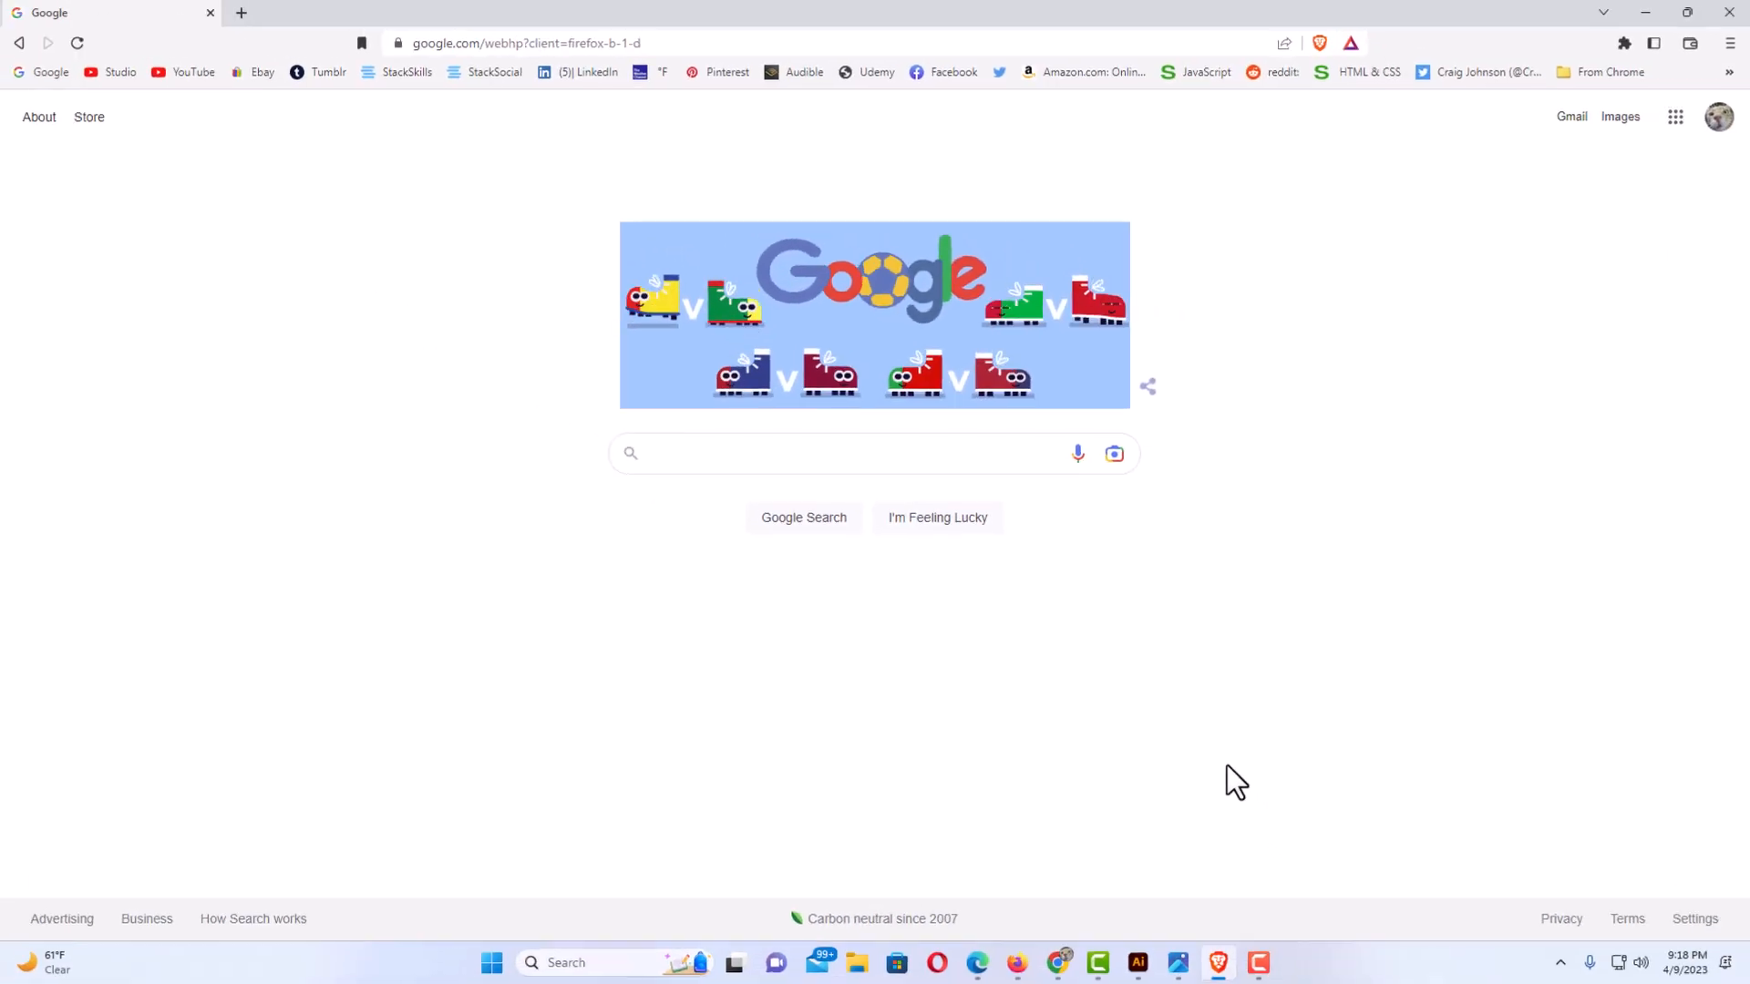
{"action": "mouse_move", "coordinate": [867, 967]}
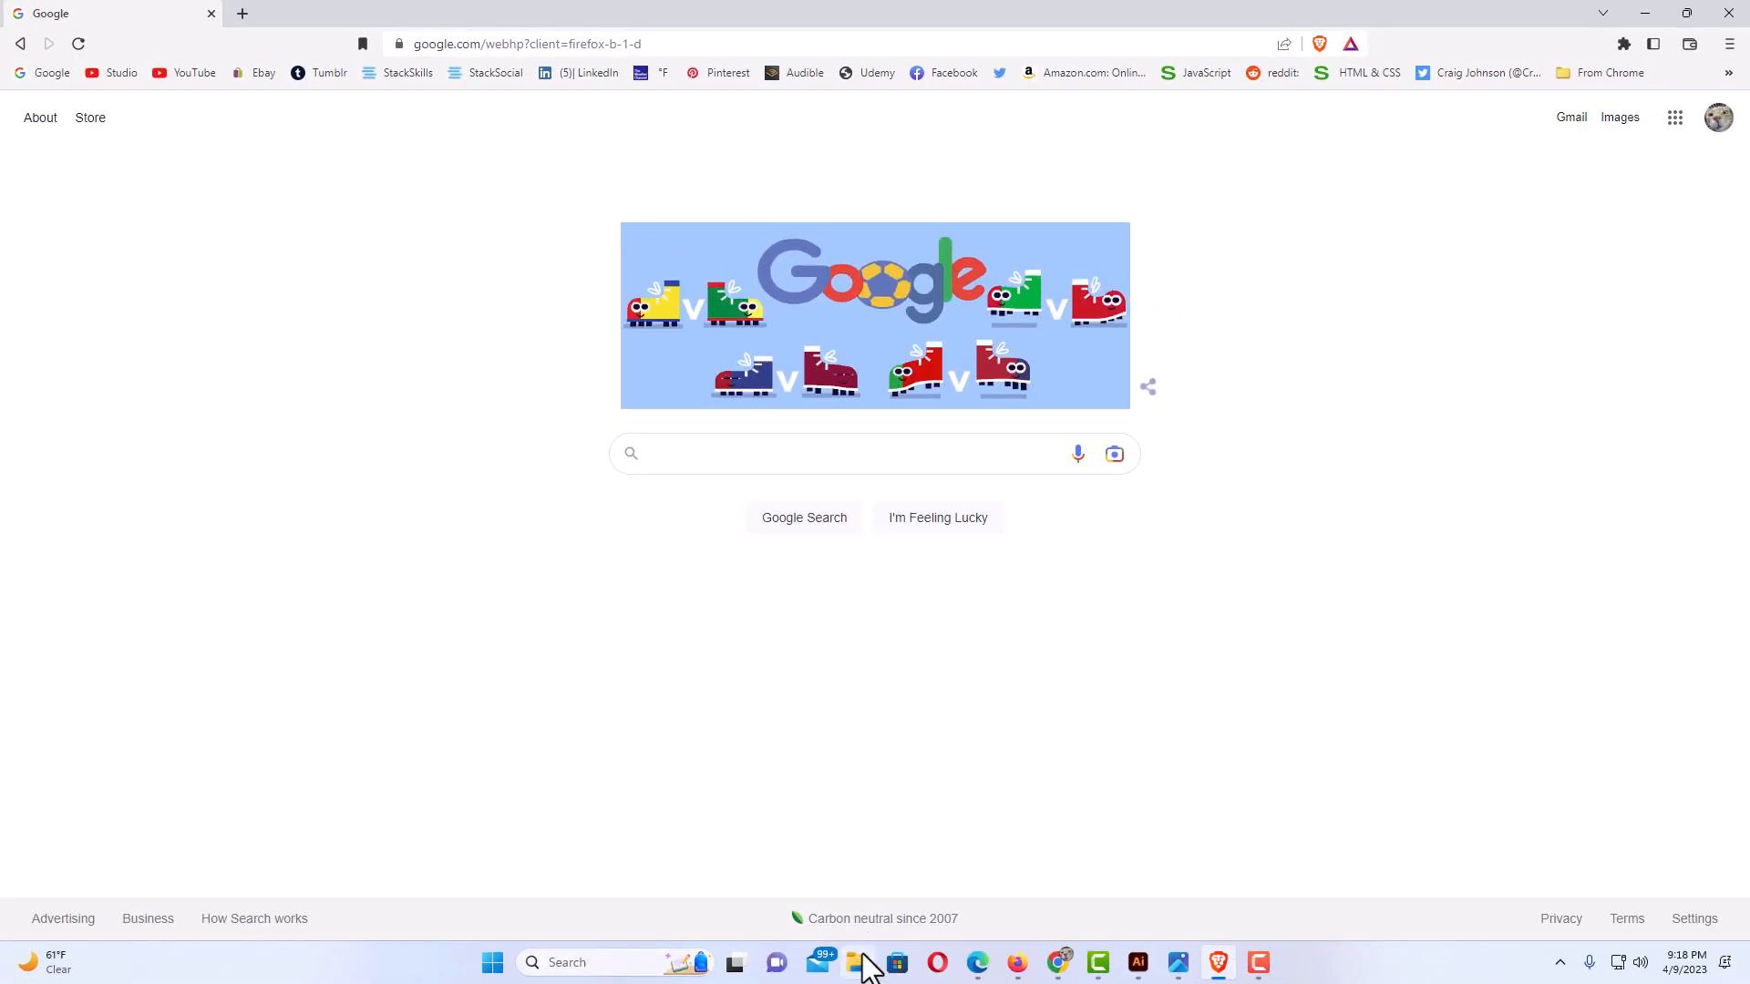
{"action": "left_click", "coordinate": [856, 962]}
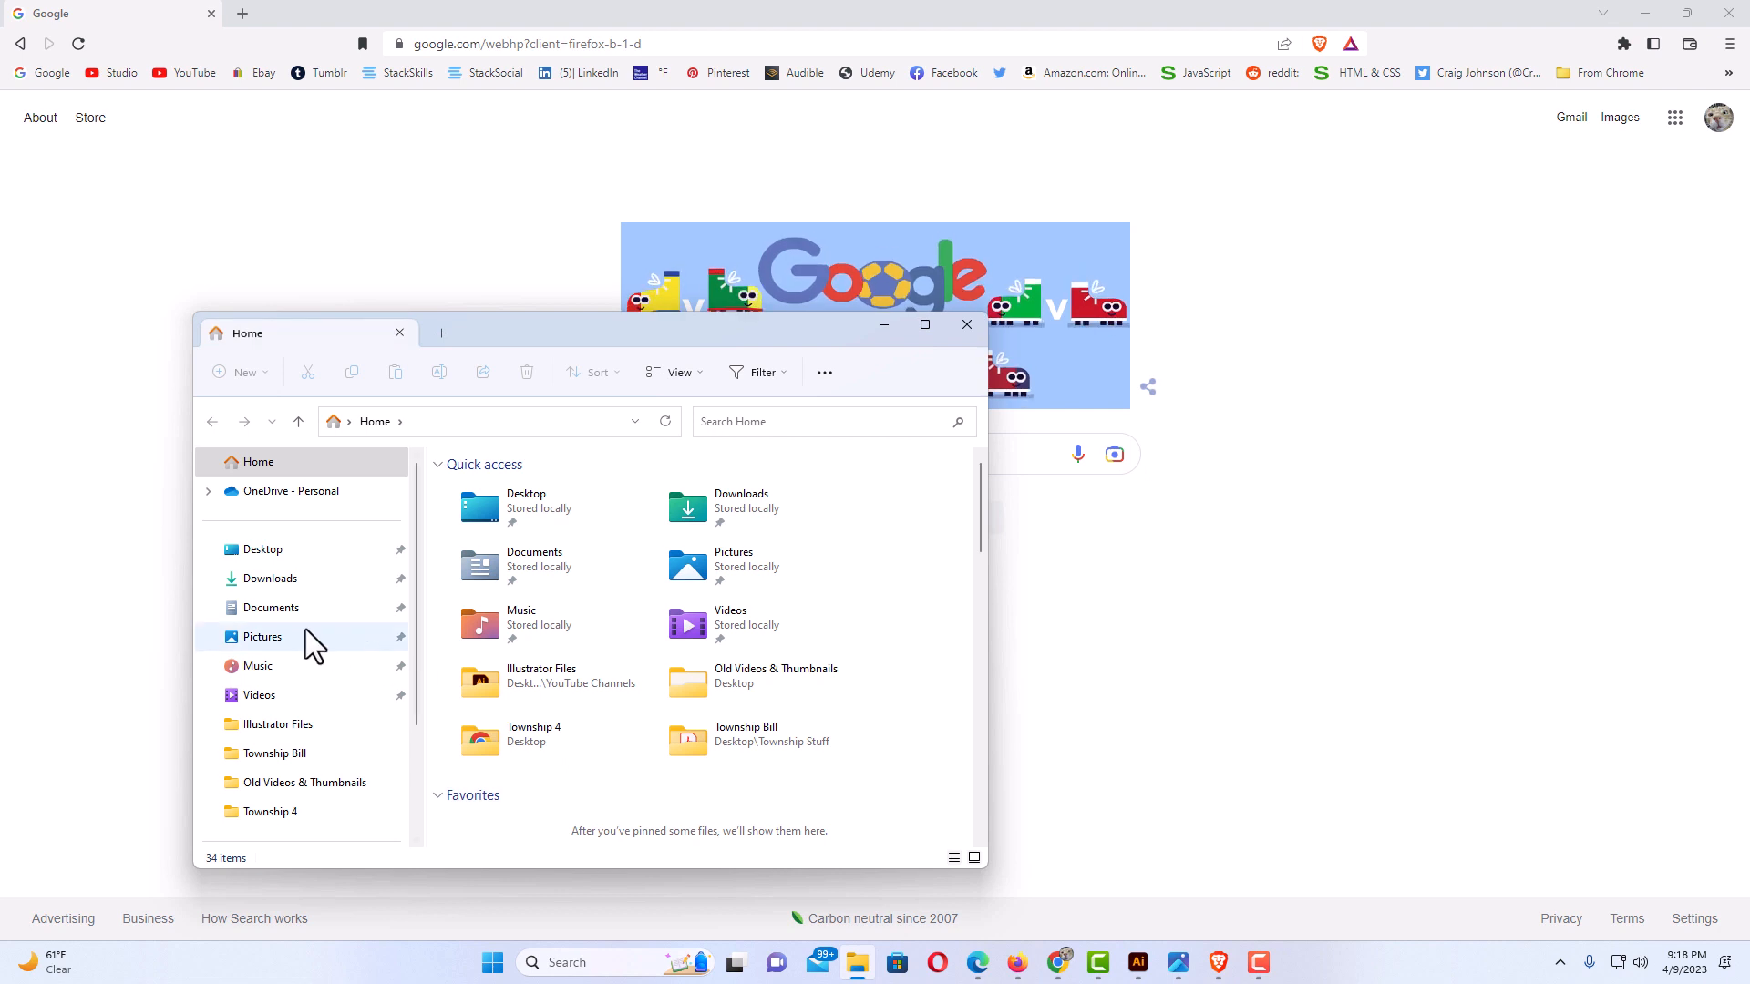
{"action": "left_click", "coordinate": [263, 636]}
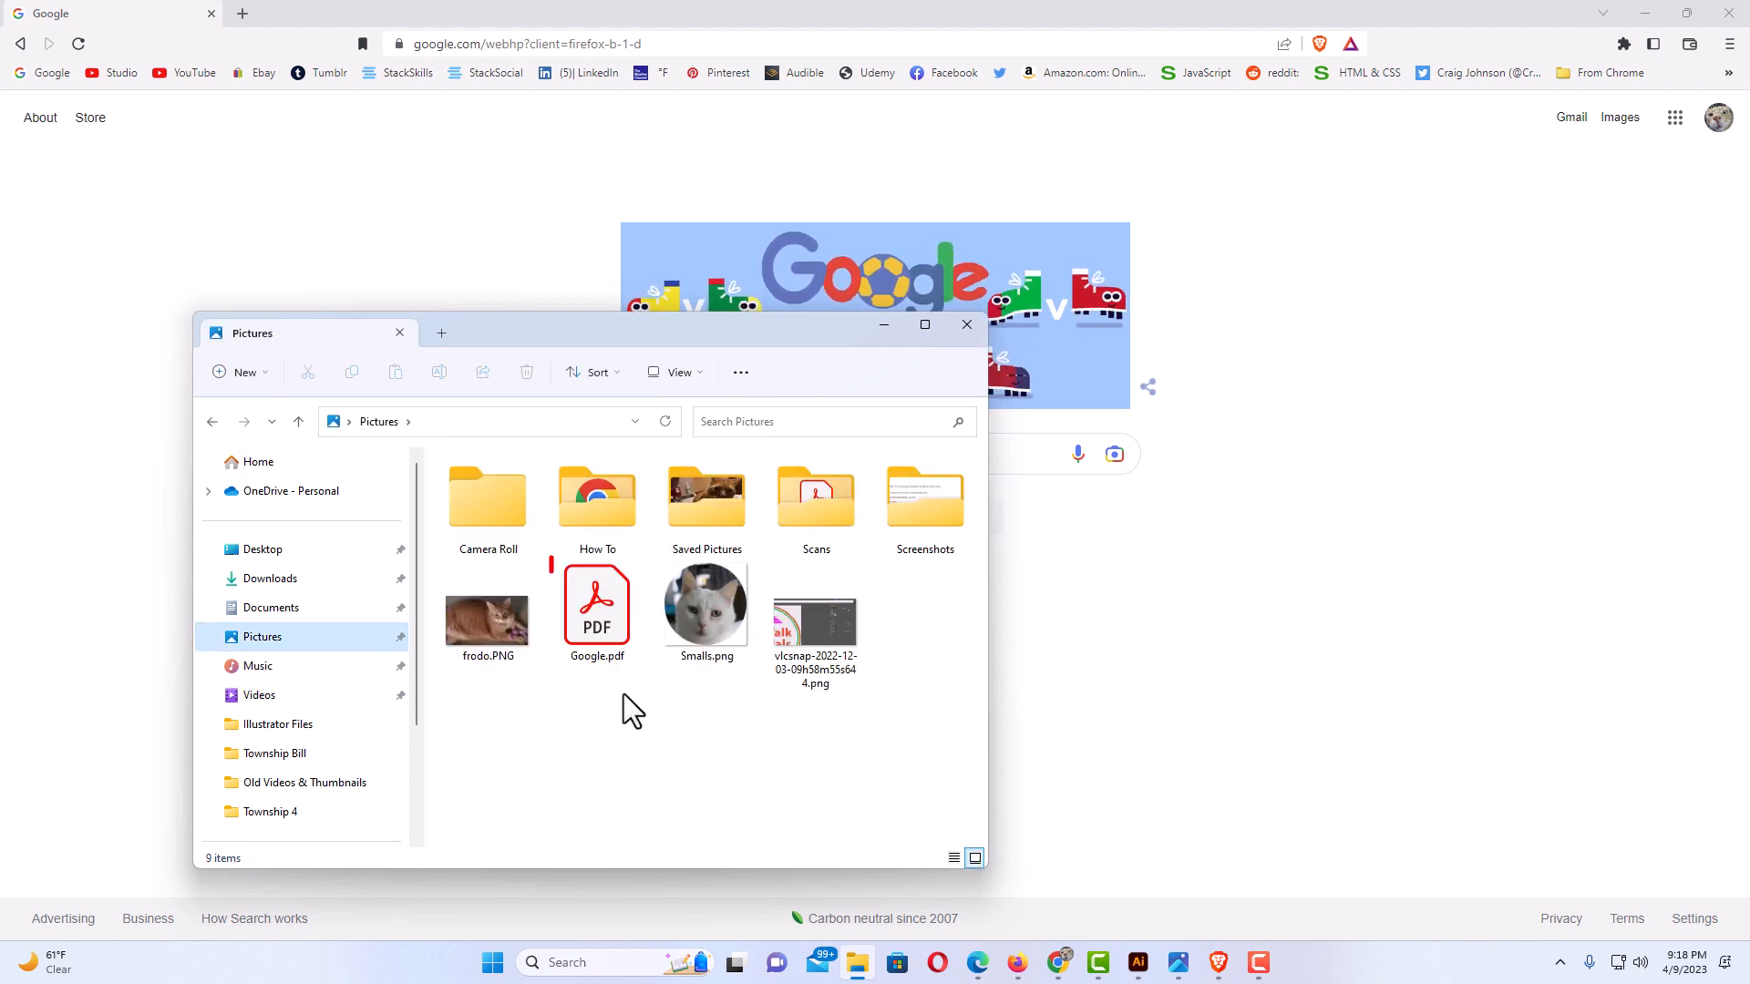
{"action": "left_click", "coordinate": [596, 603]}
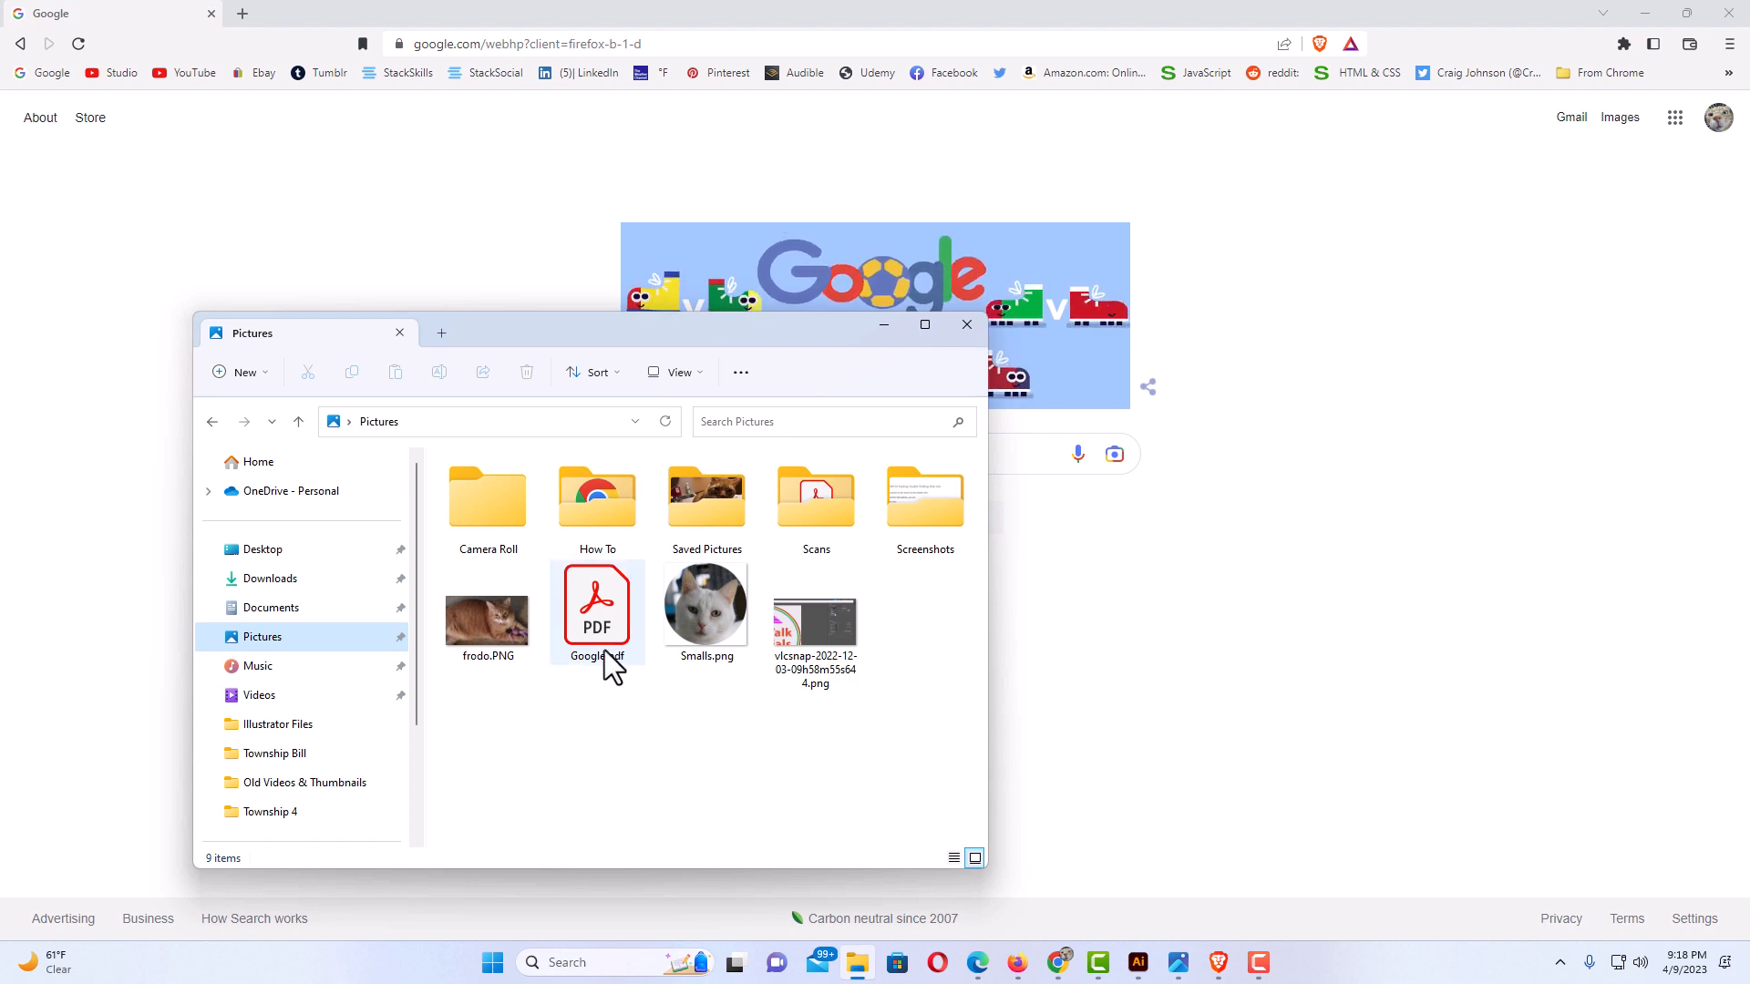
{"action": "double_click", "coordinate": [596, 608]}
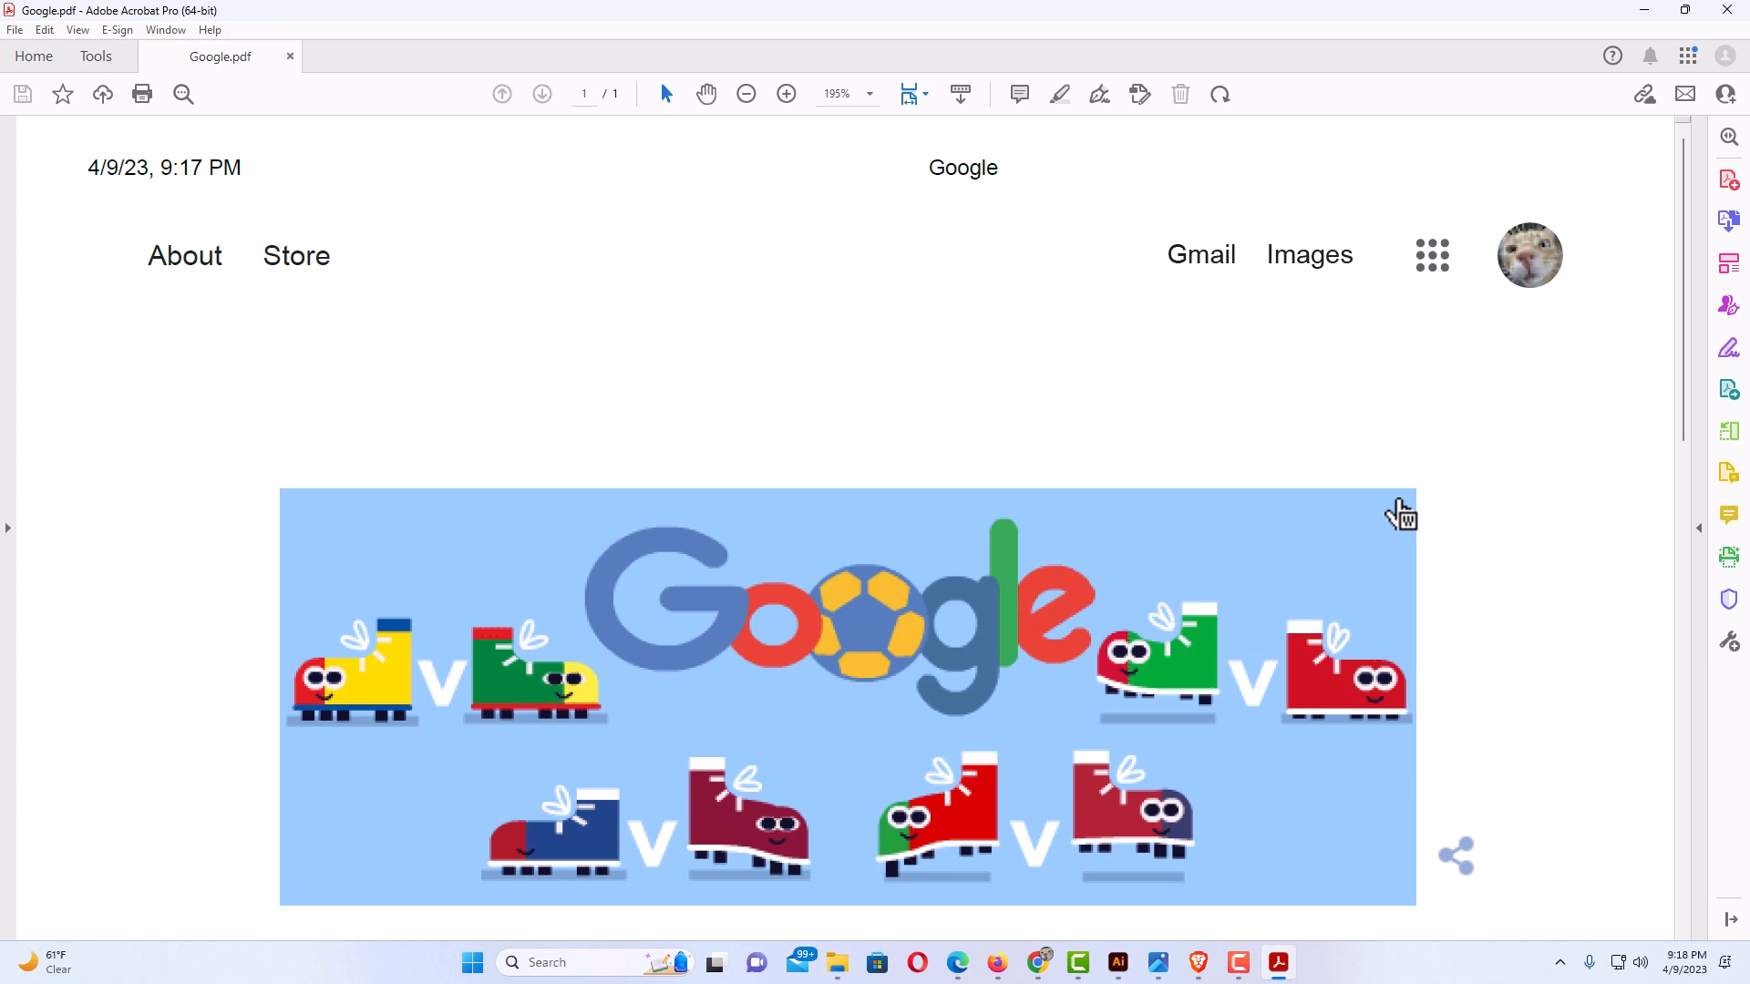
{"action": "scroll", "scroll_direction": "down", "scroll_amount": 3}
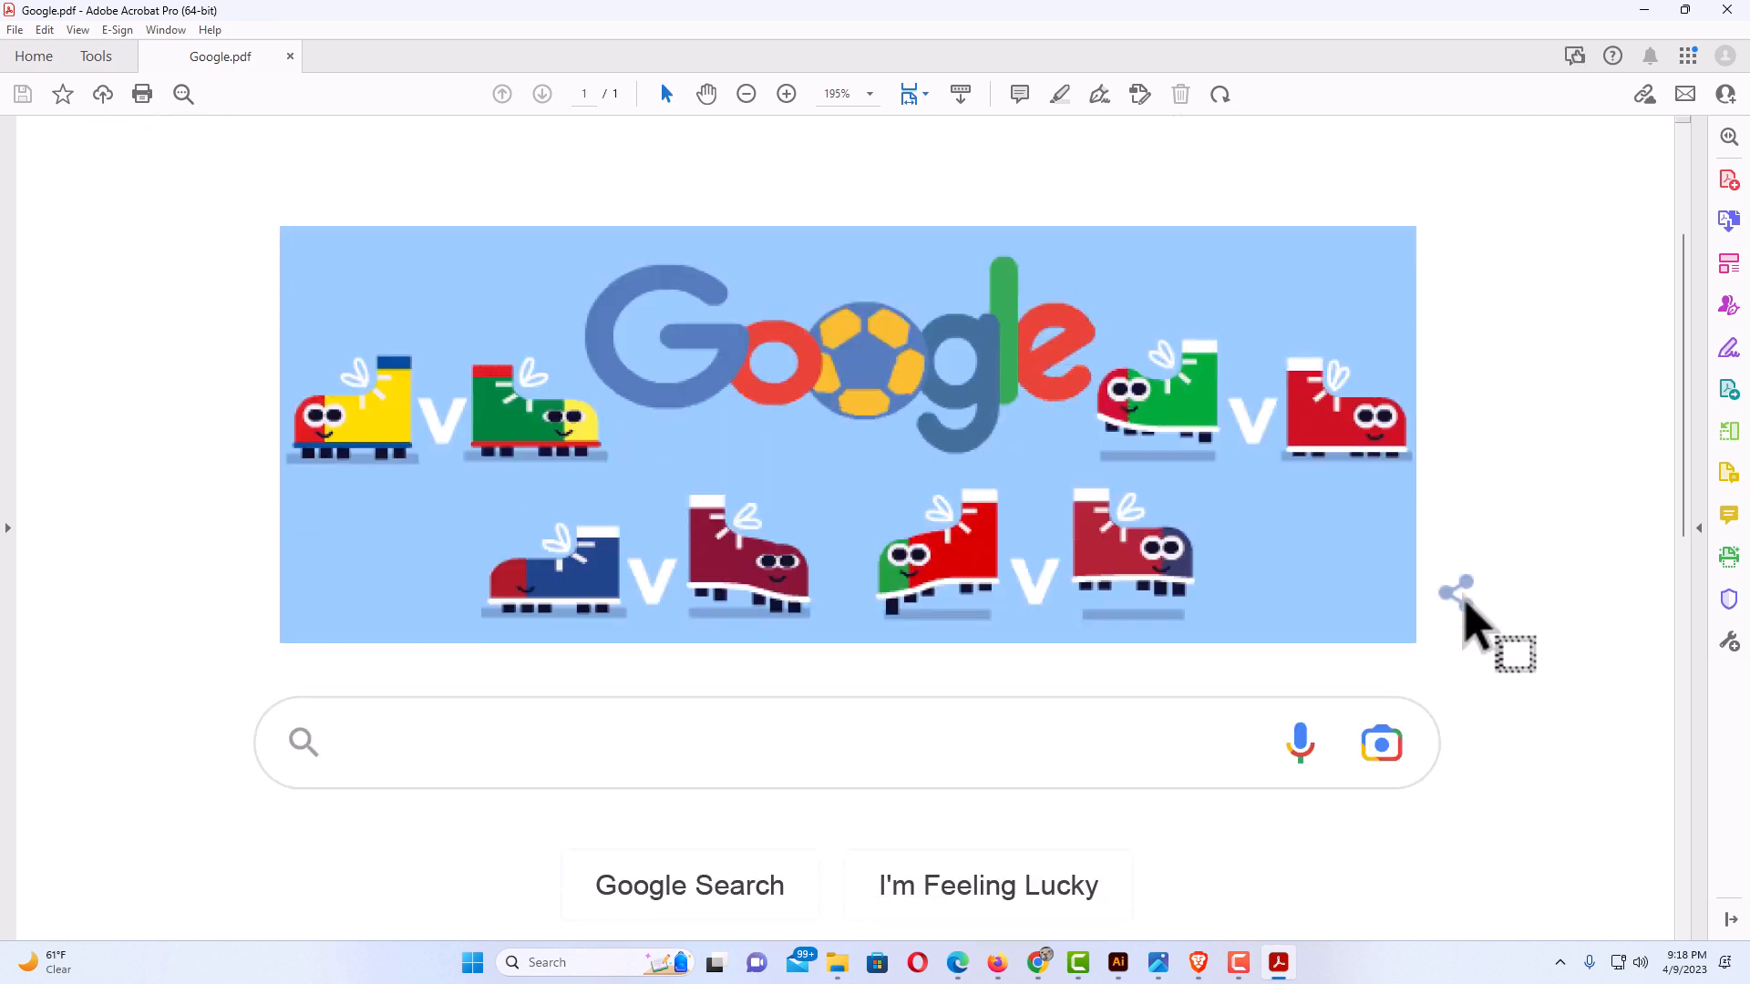
{"action": "scroll", "scroll_direction": "down", "scroll_amount": 3}
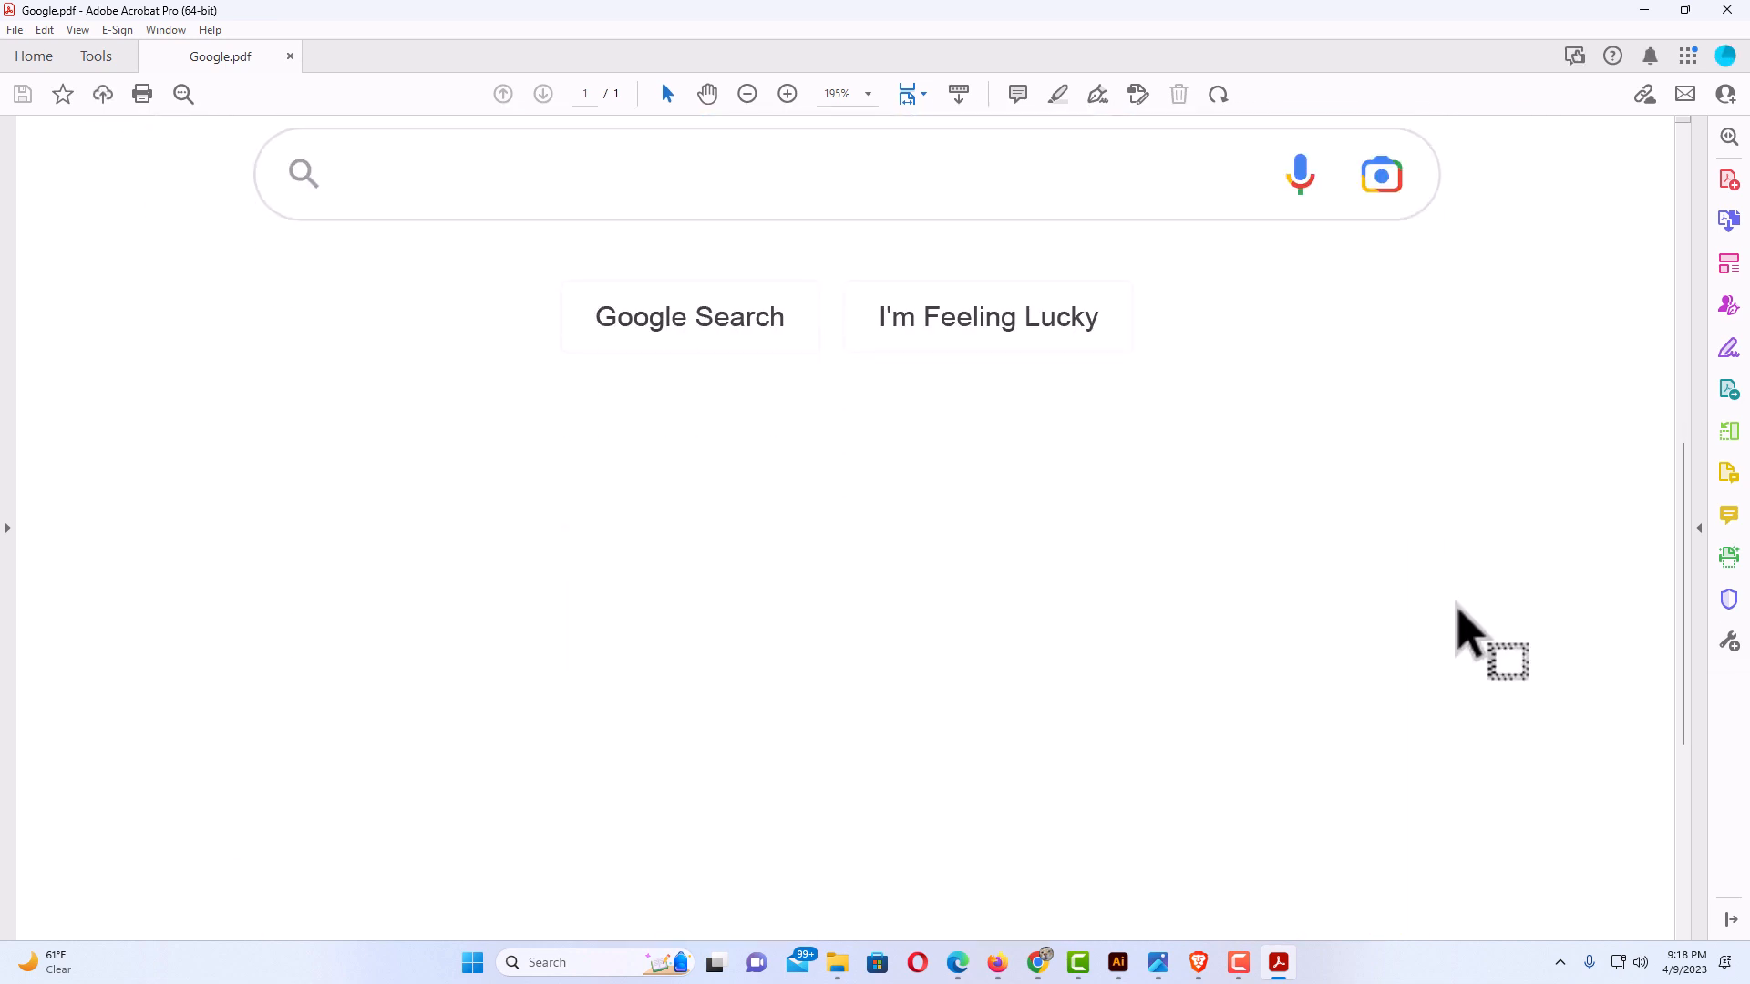
{"action": "scroll", "scroll_direction": "down", "scroll_amount": 3}
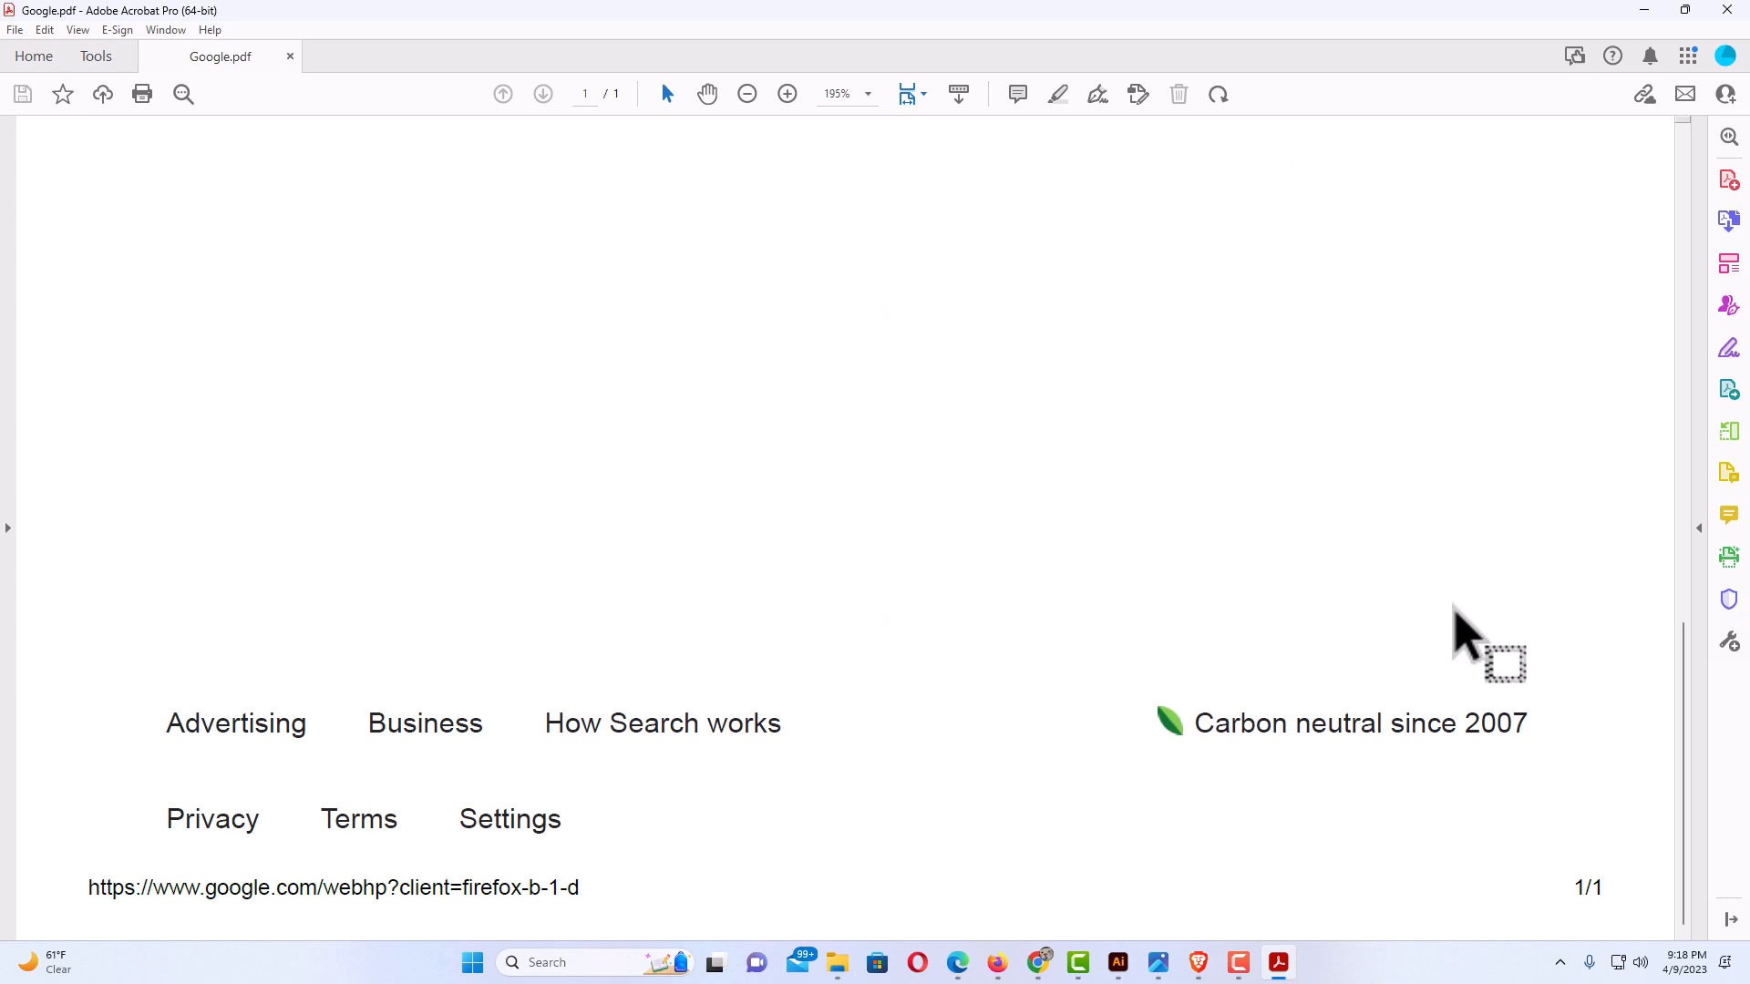
{"action": "scroll", "scroll_direction": "up", "scroll_amount": 3}
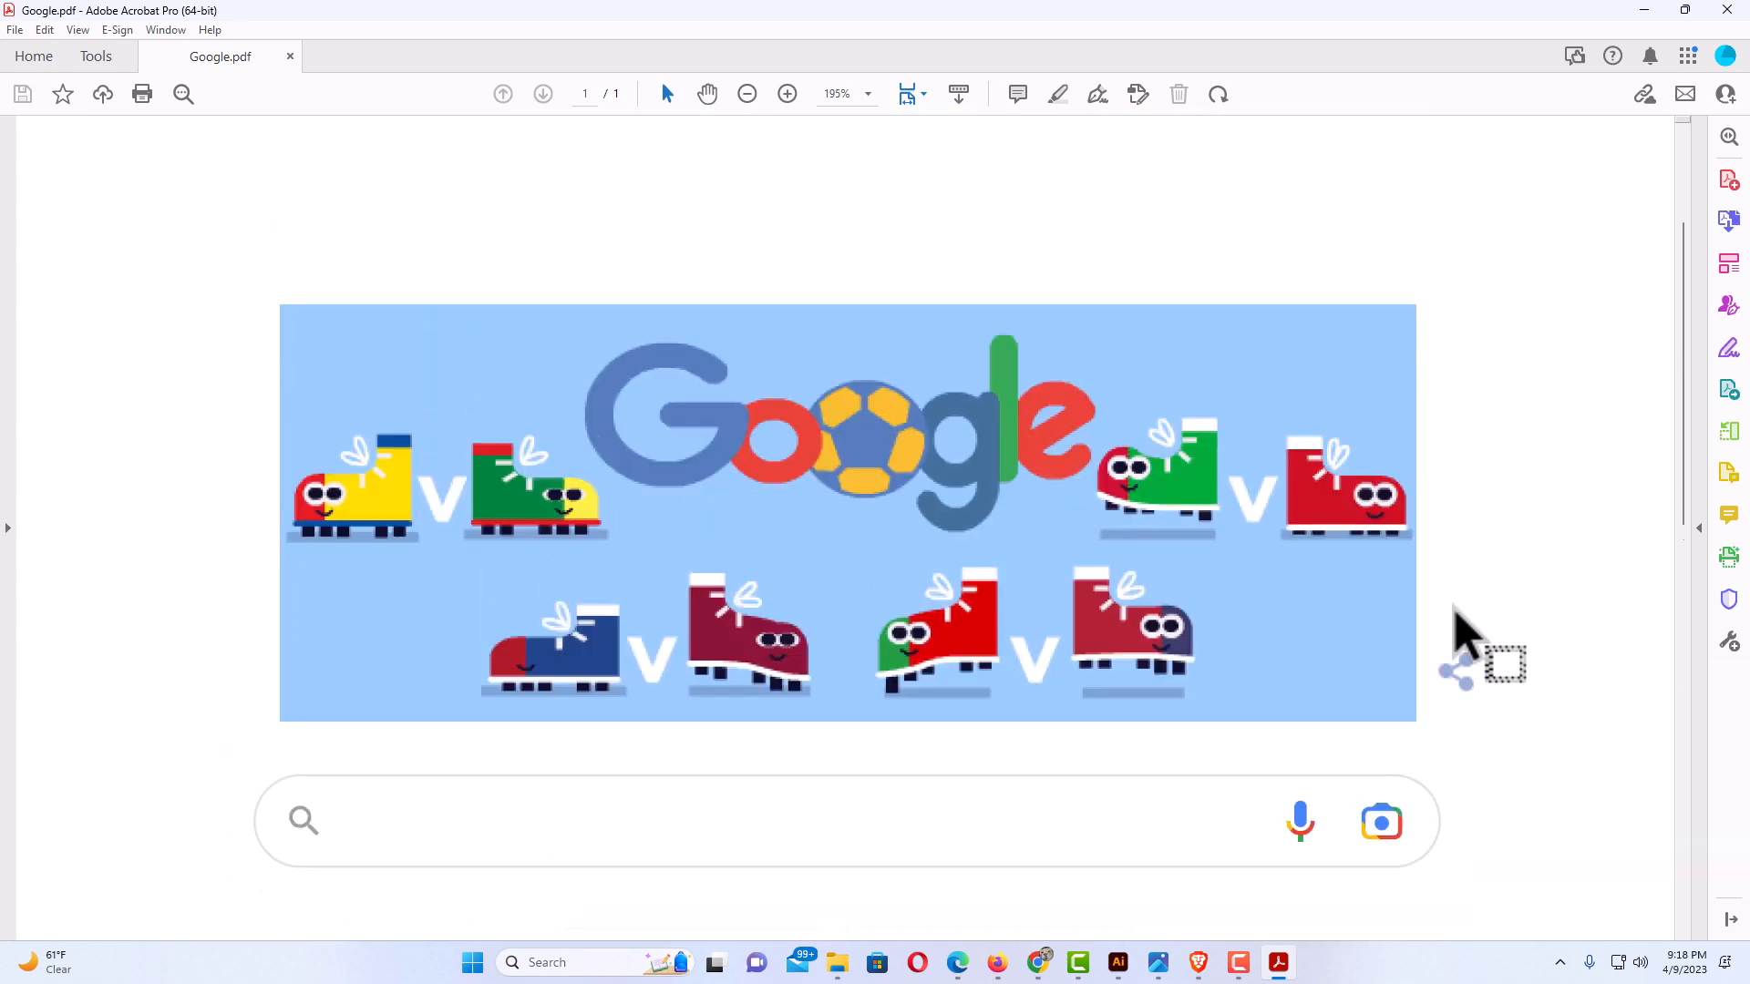
{"action": "scroll", "scroll_direction": "up", "scroll_amount": 3}
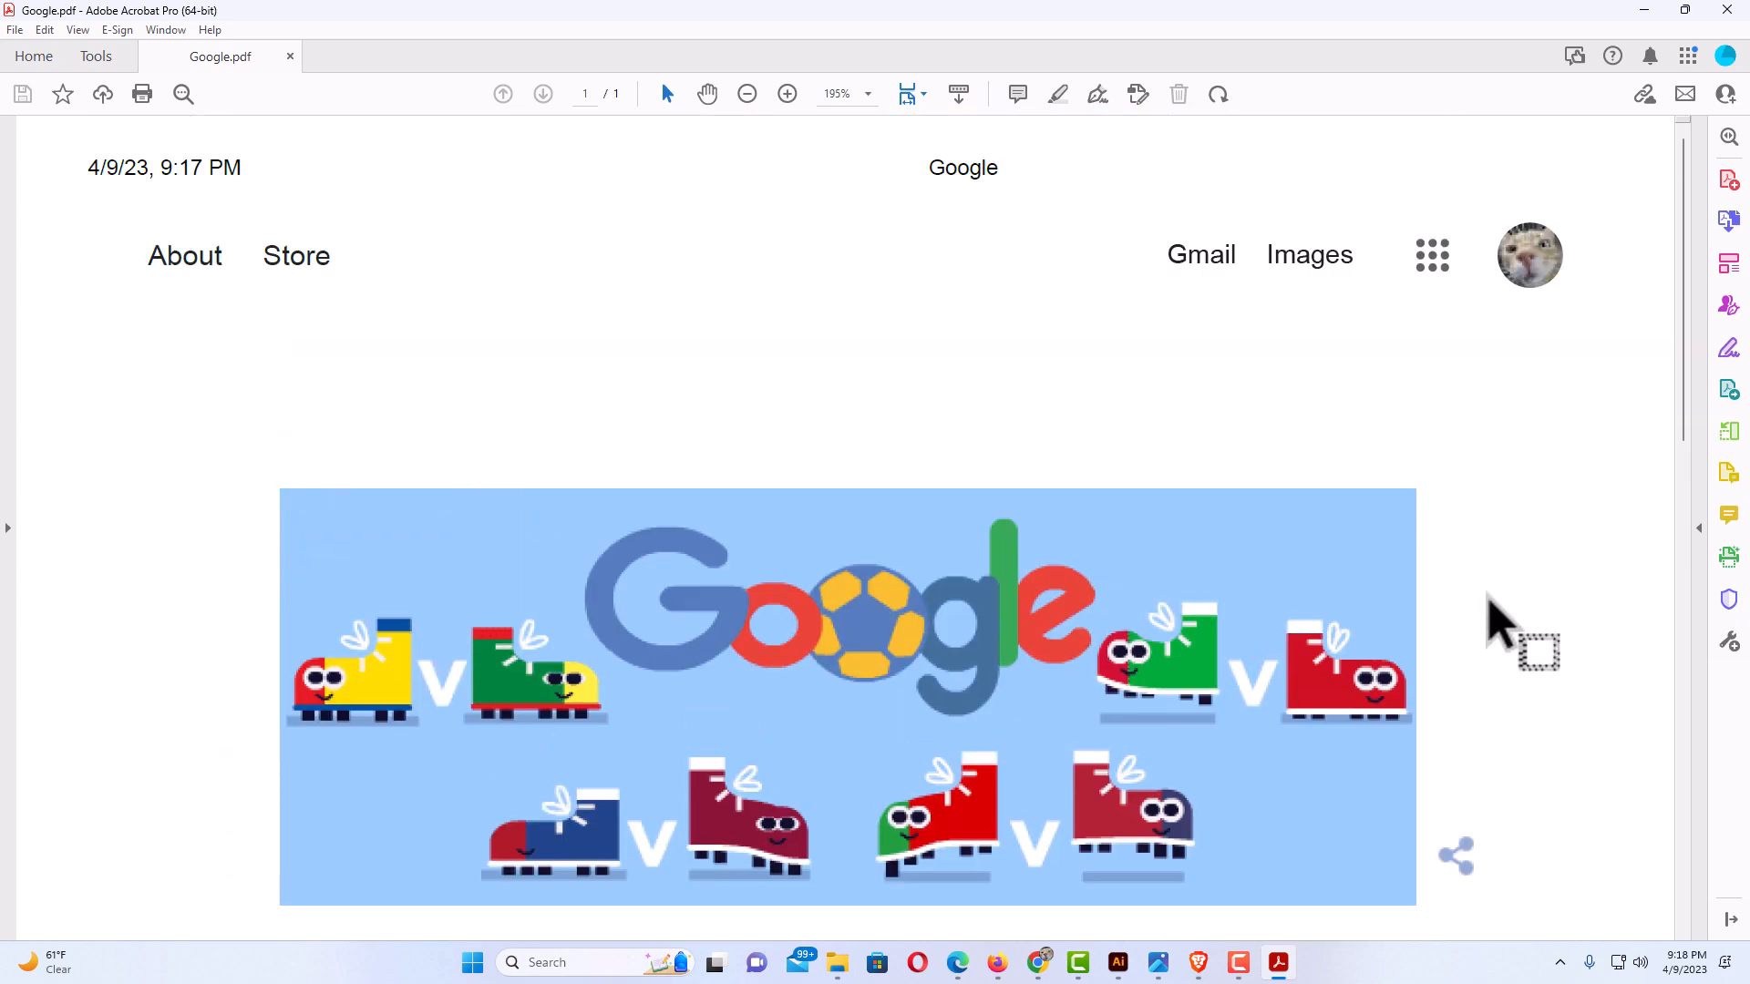